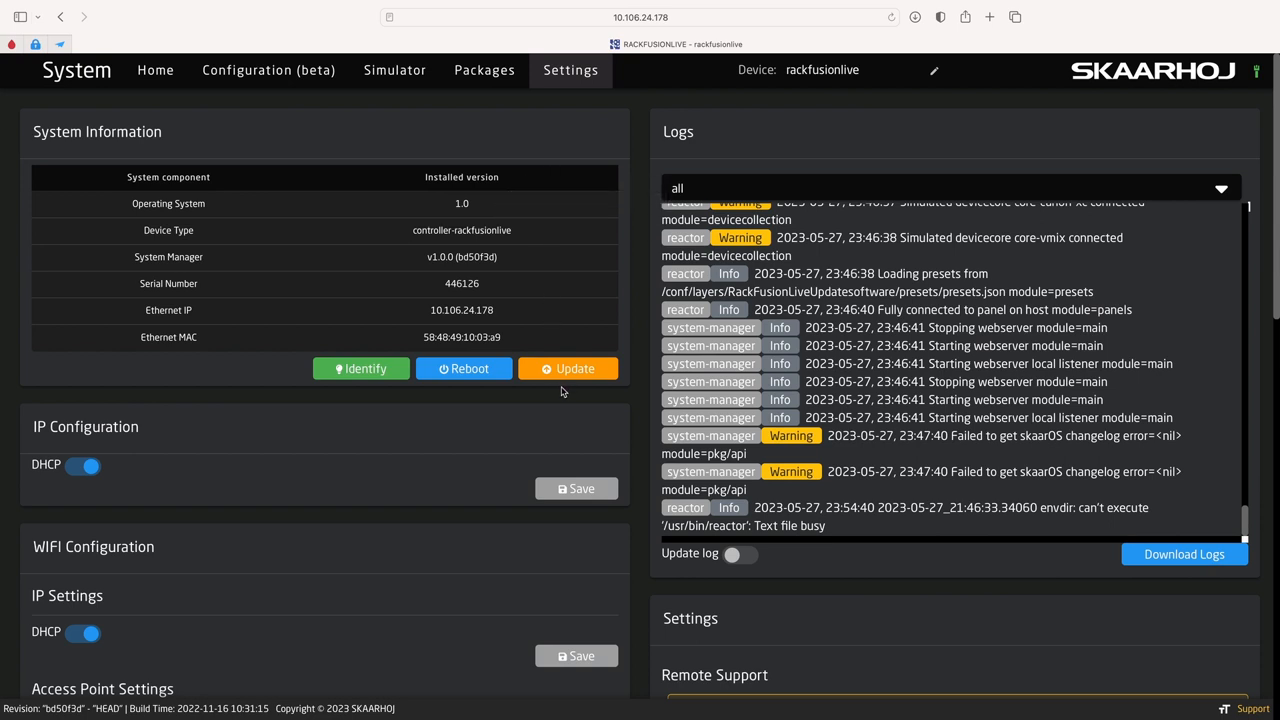
Update SkaarOS to pre-release v1.1-pre4 with Show Pre-Releases enabled and confirm the restart.
click(568, 368)
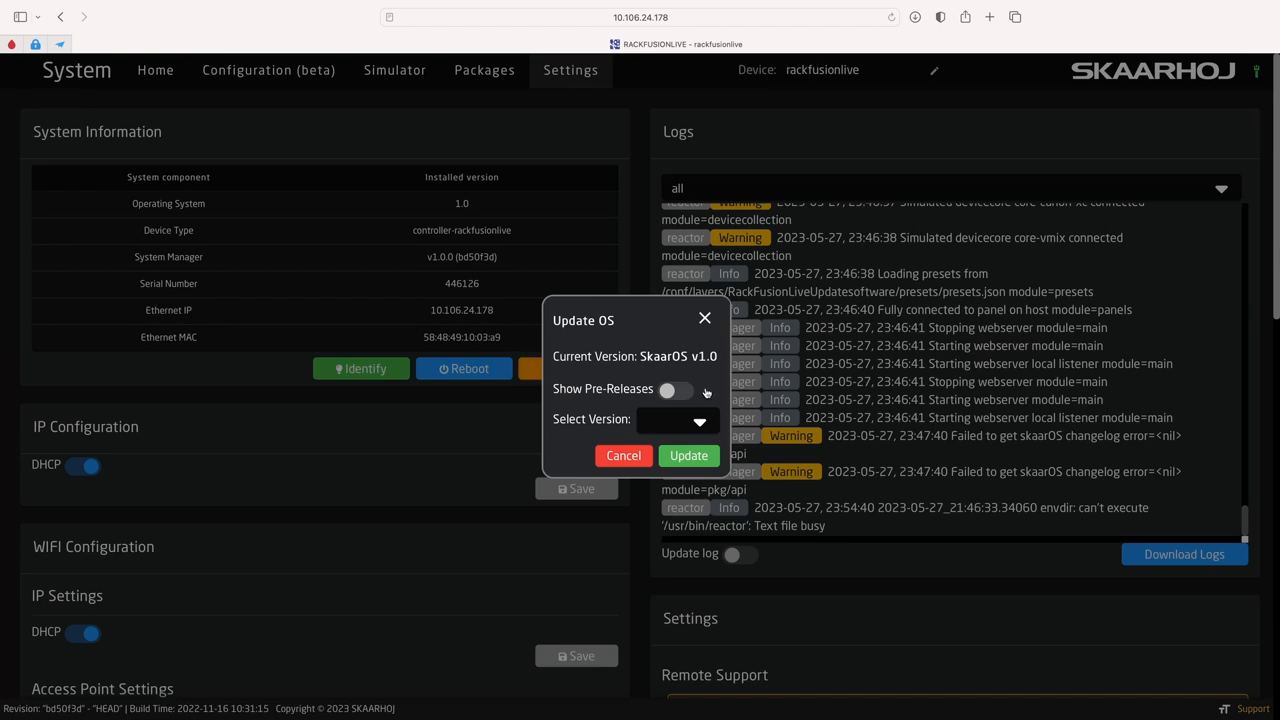
click(678, 388)
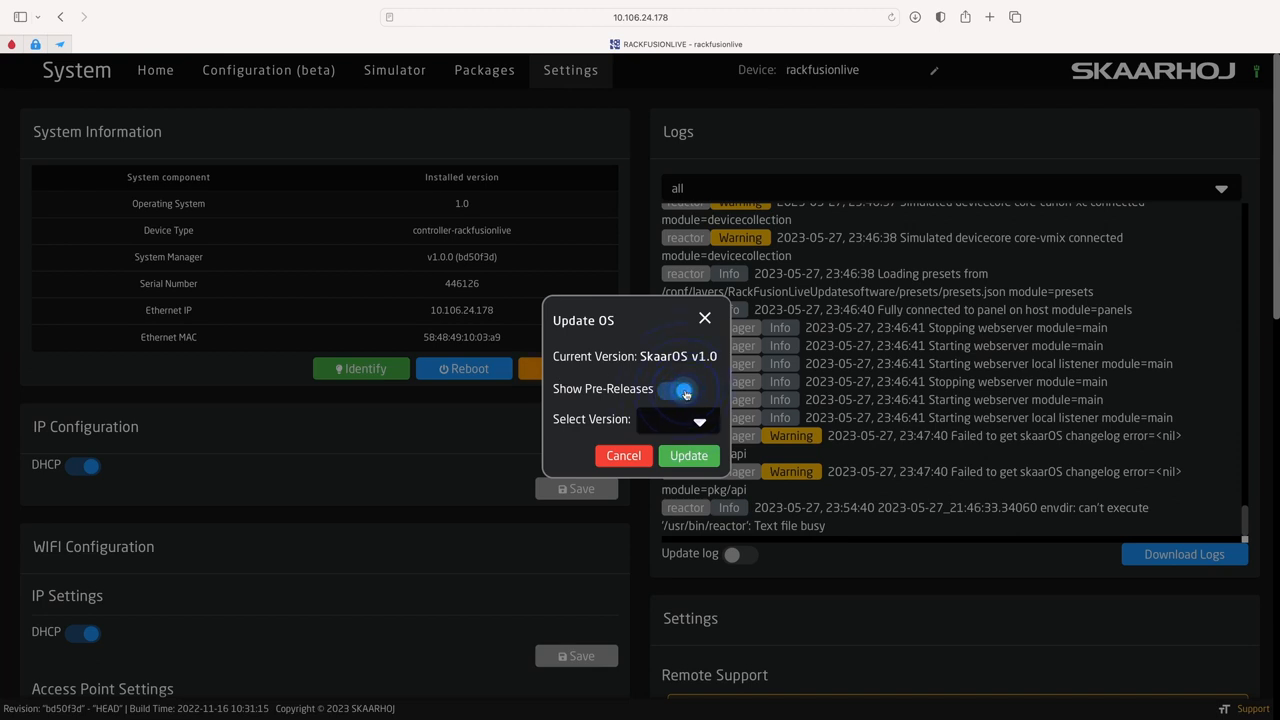
click(676, 388)
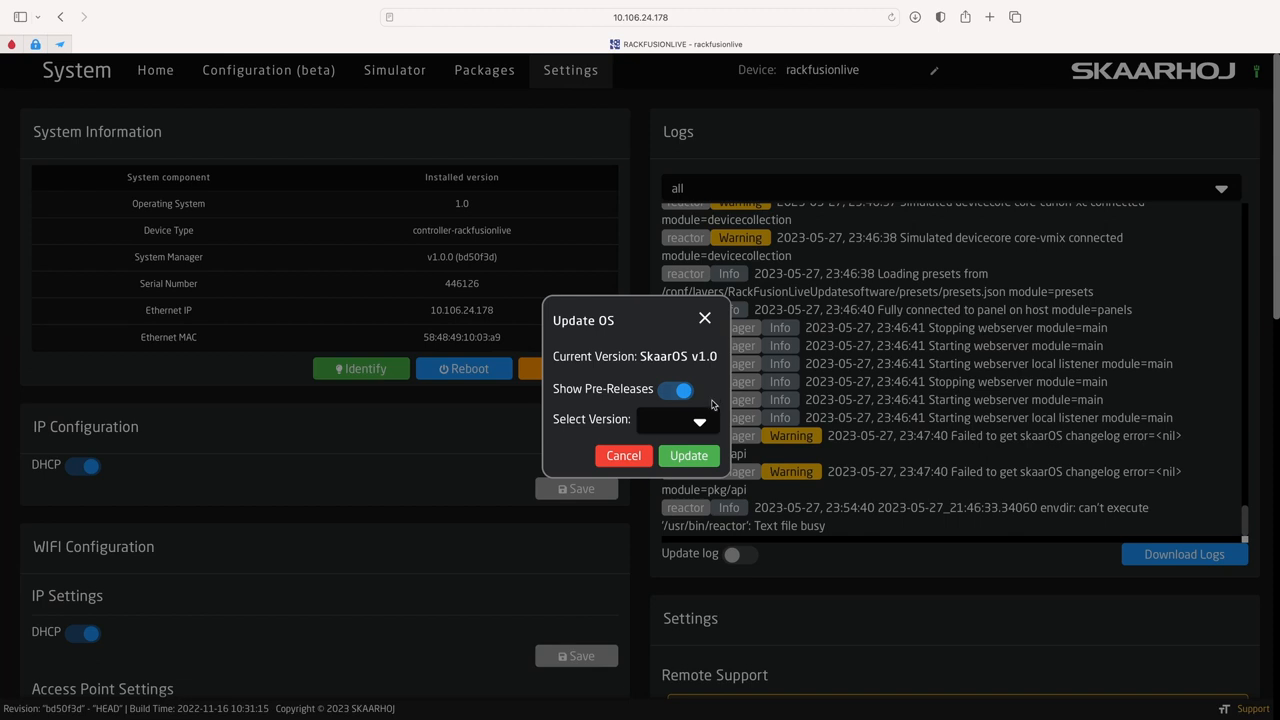
click(678, 420)
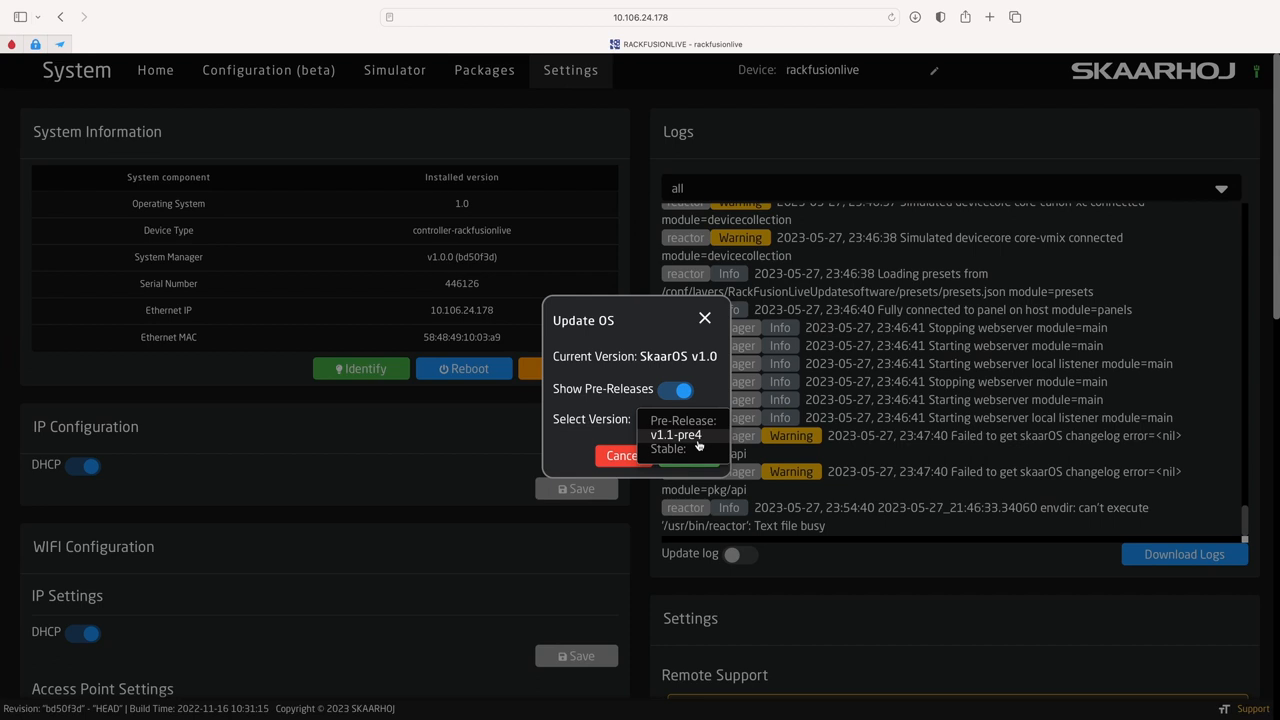
click(674, 434)
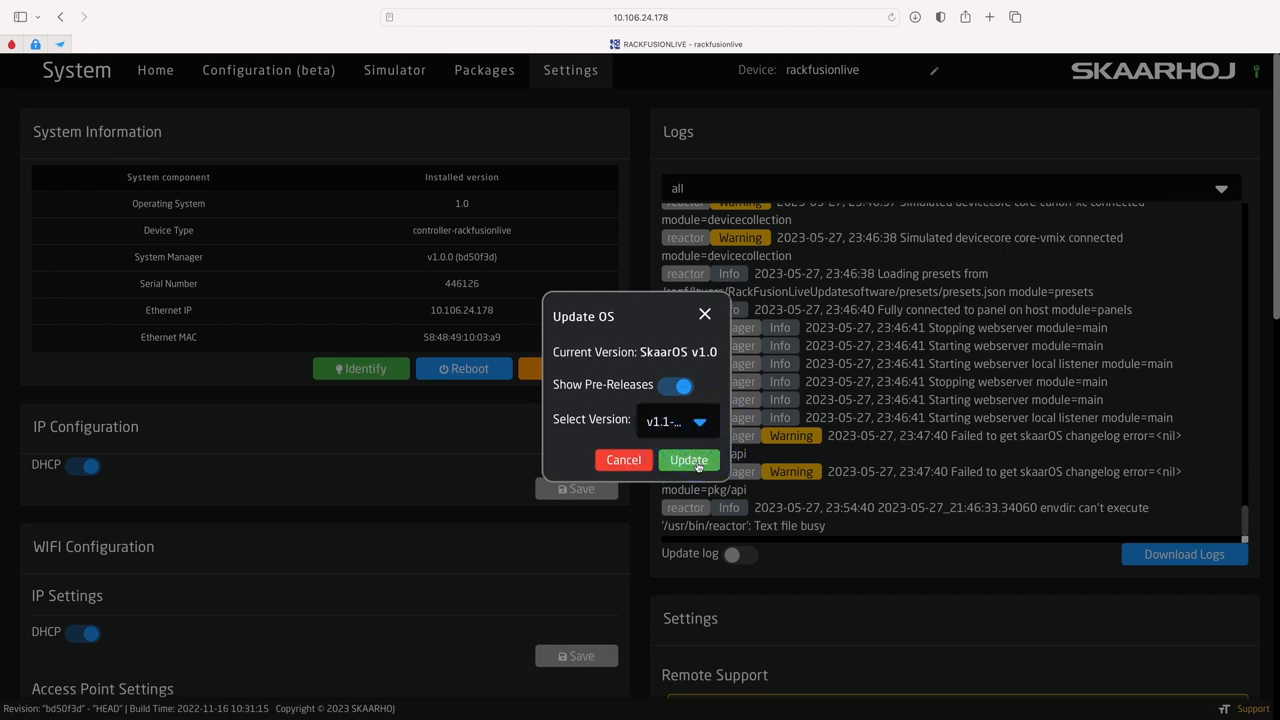
click(688, 458)
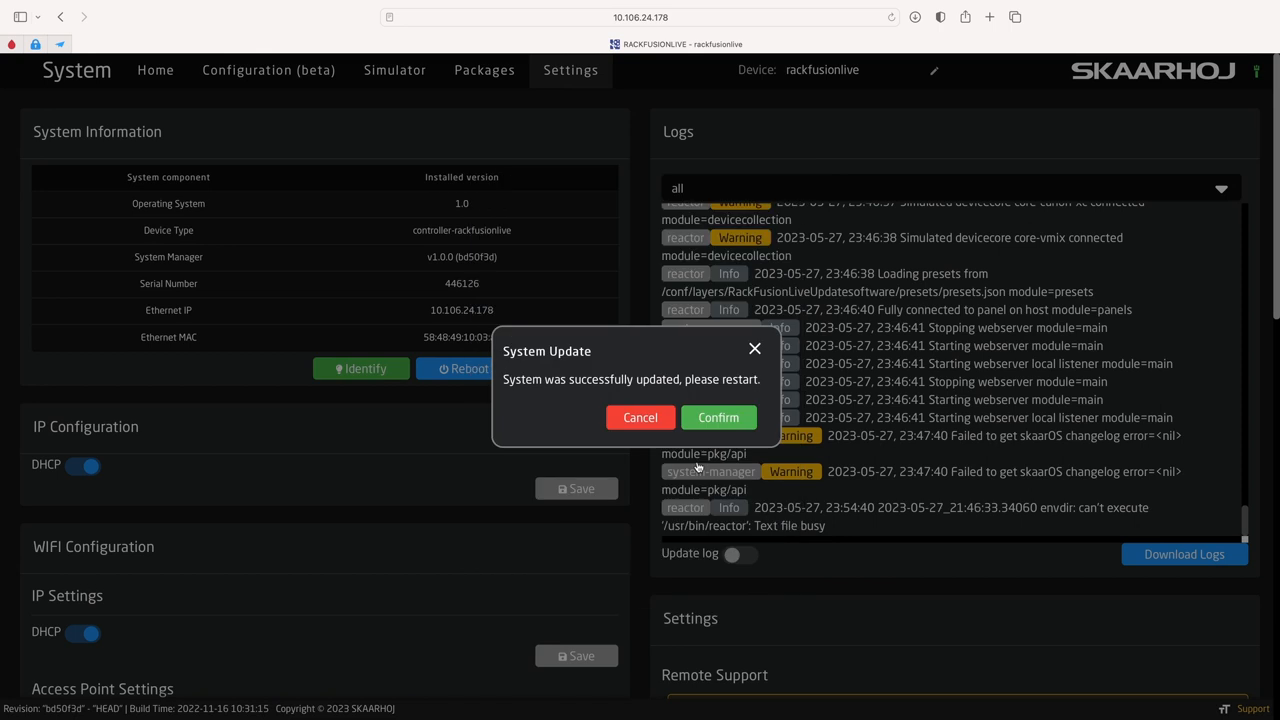
click(718, 418)
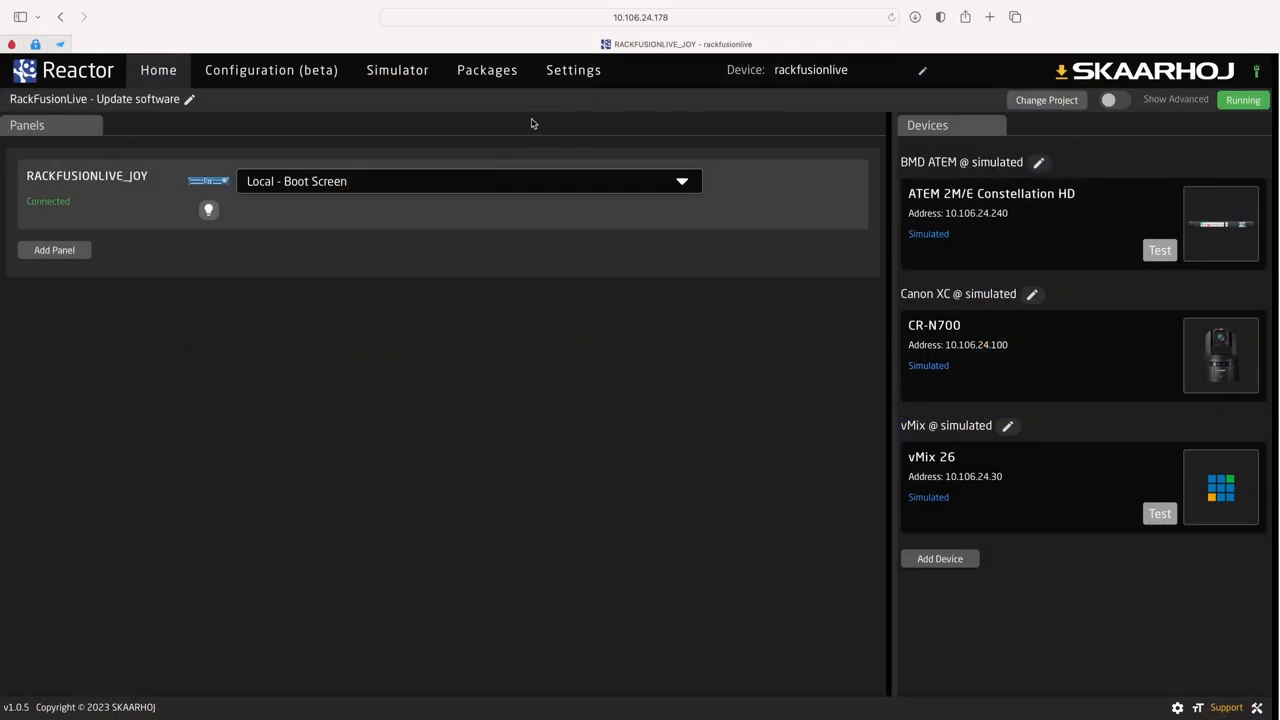
mouse_move(484, 100)
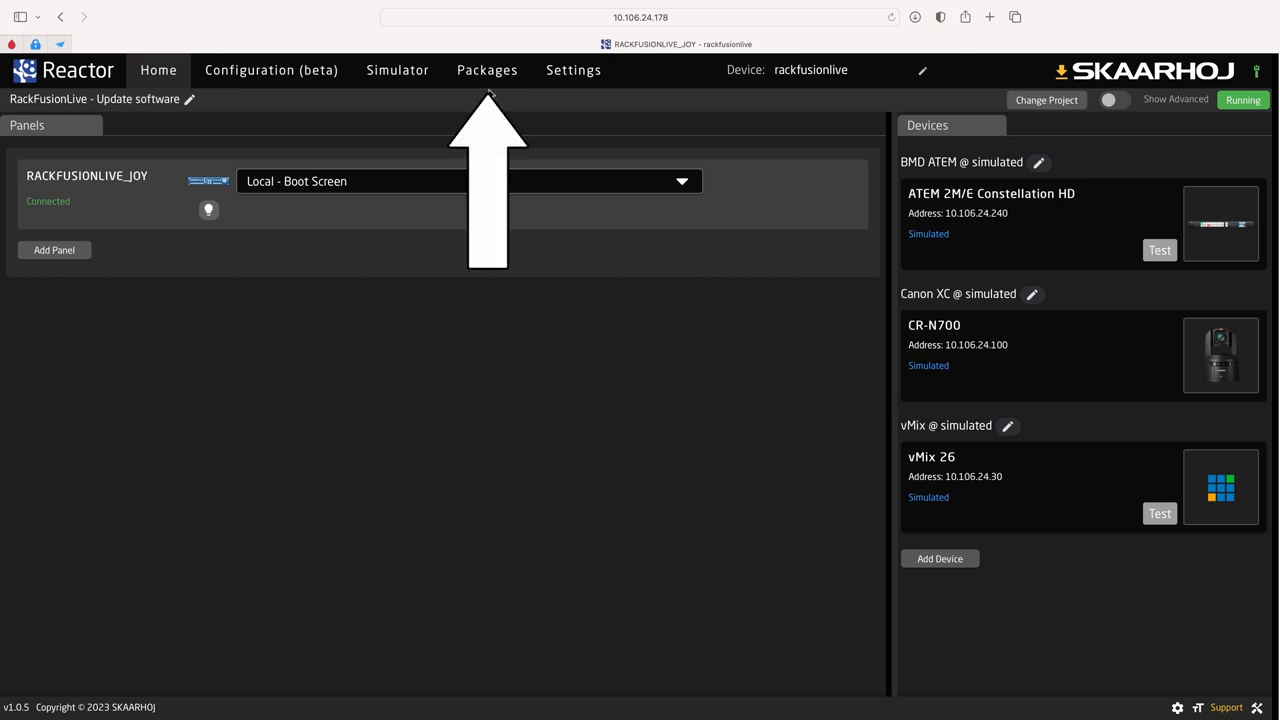
Review the Packages list and the versions available for the core-bmd-atem package.
click(488, 70)
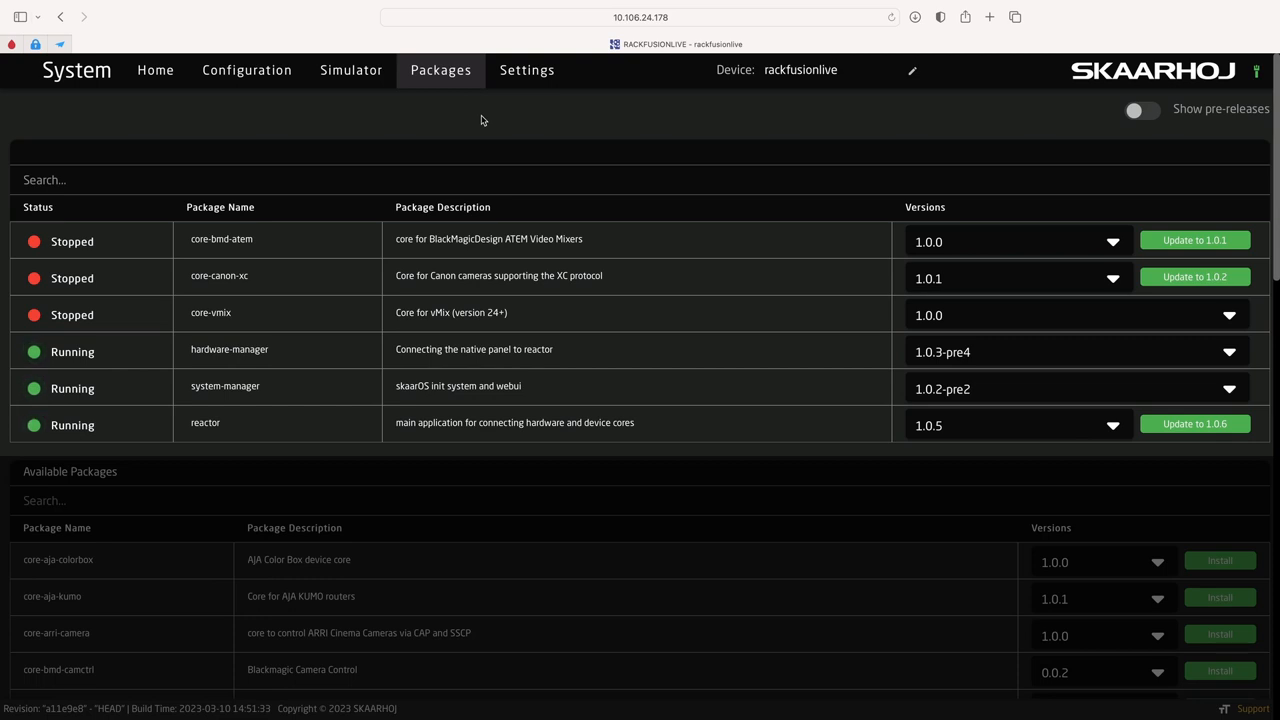
mouse_move(448, 348)
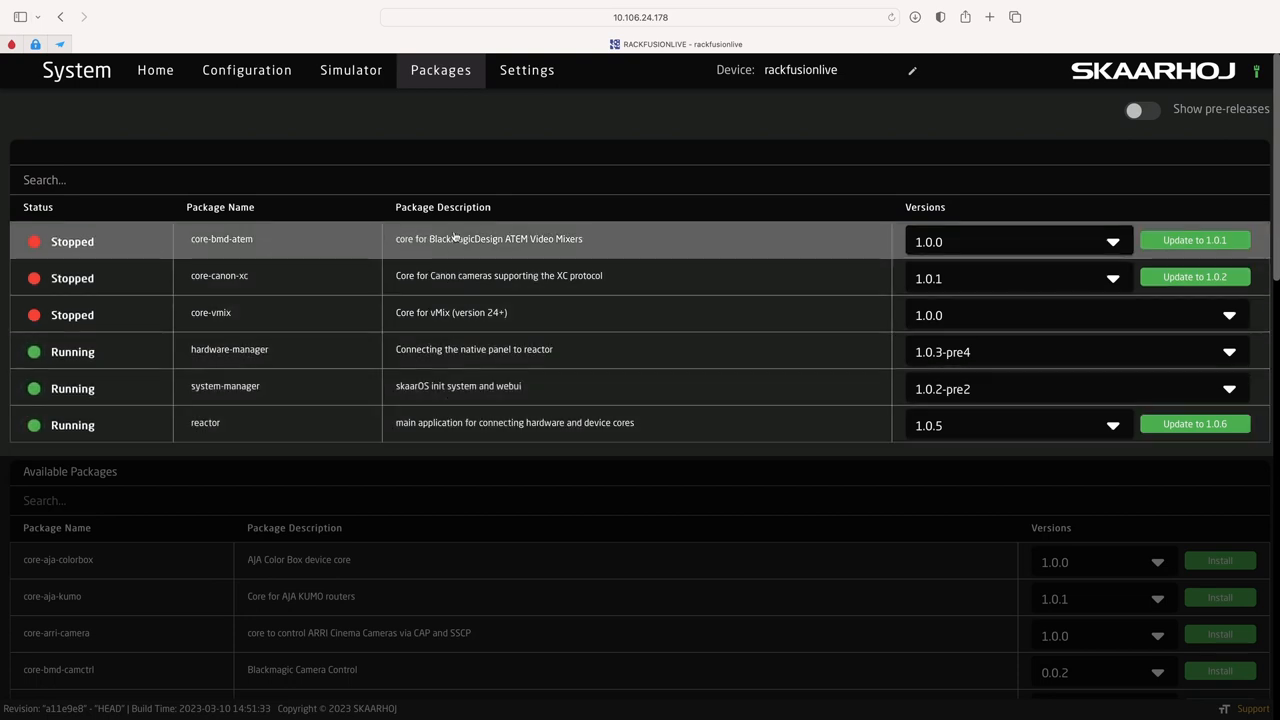
mouse_move(440, 172)
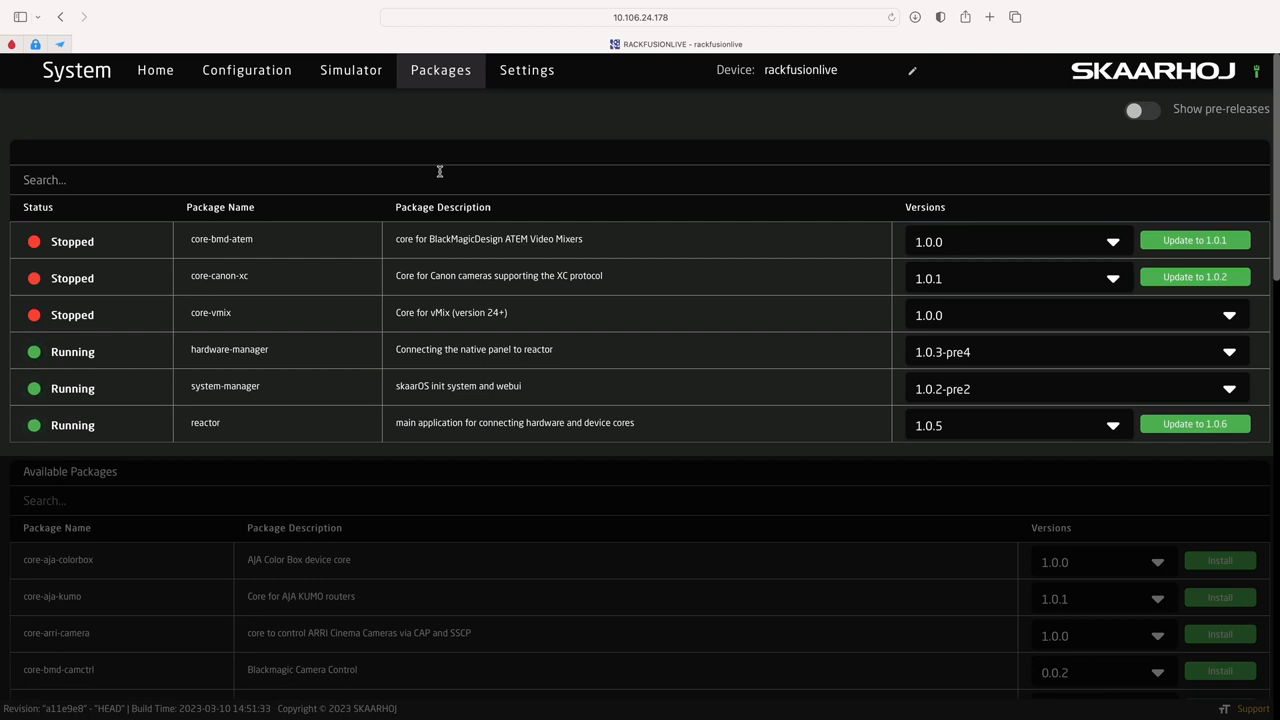
mouse_move(444, 240)
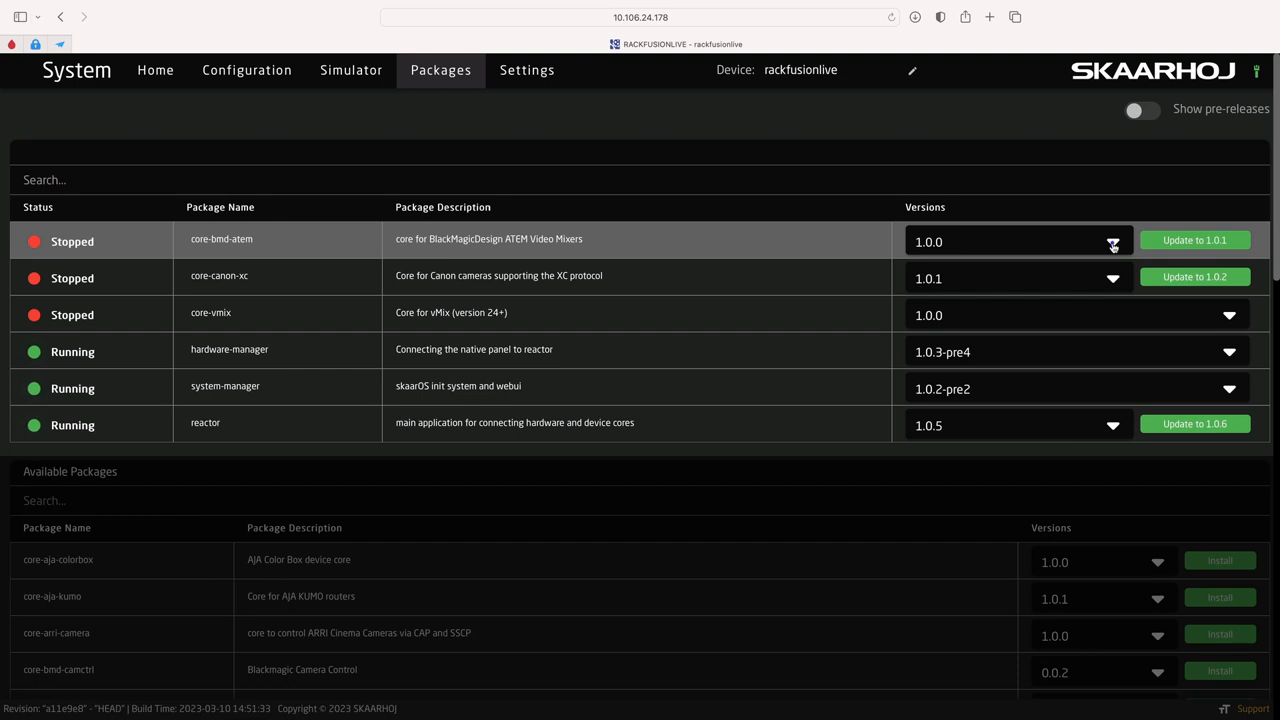
click(1112, 240)
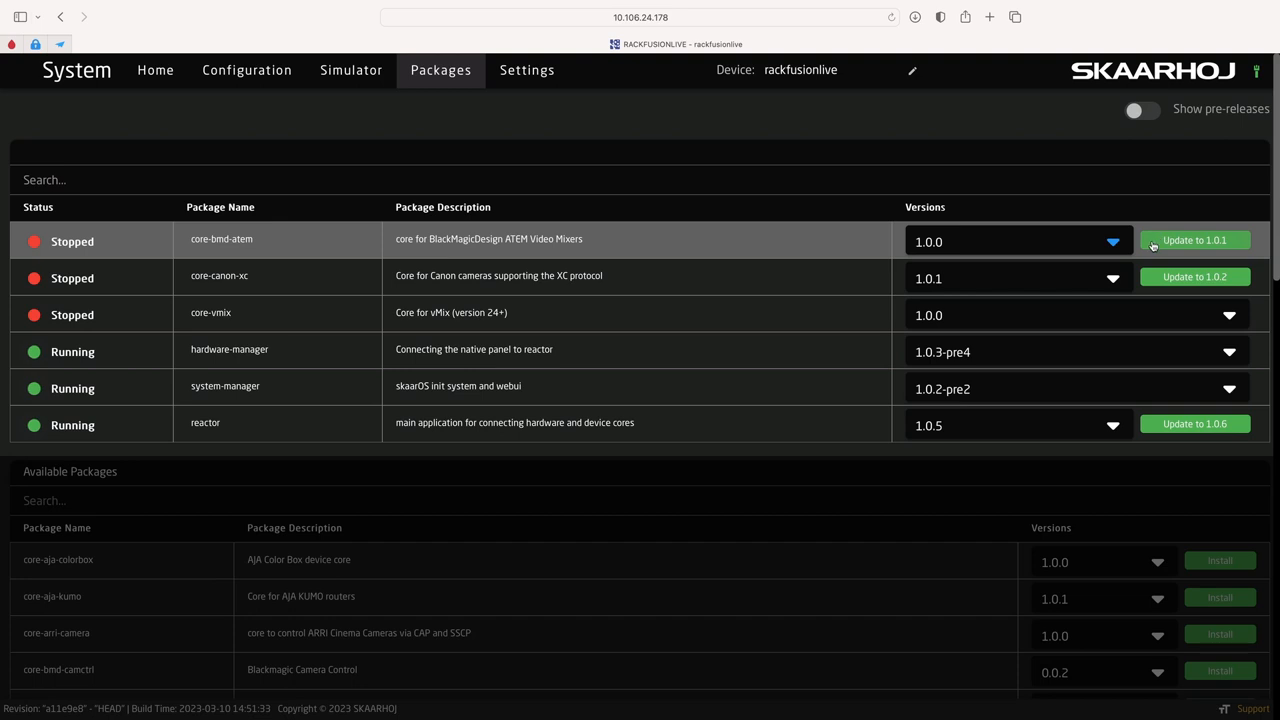
mouse_move(824, 248)
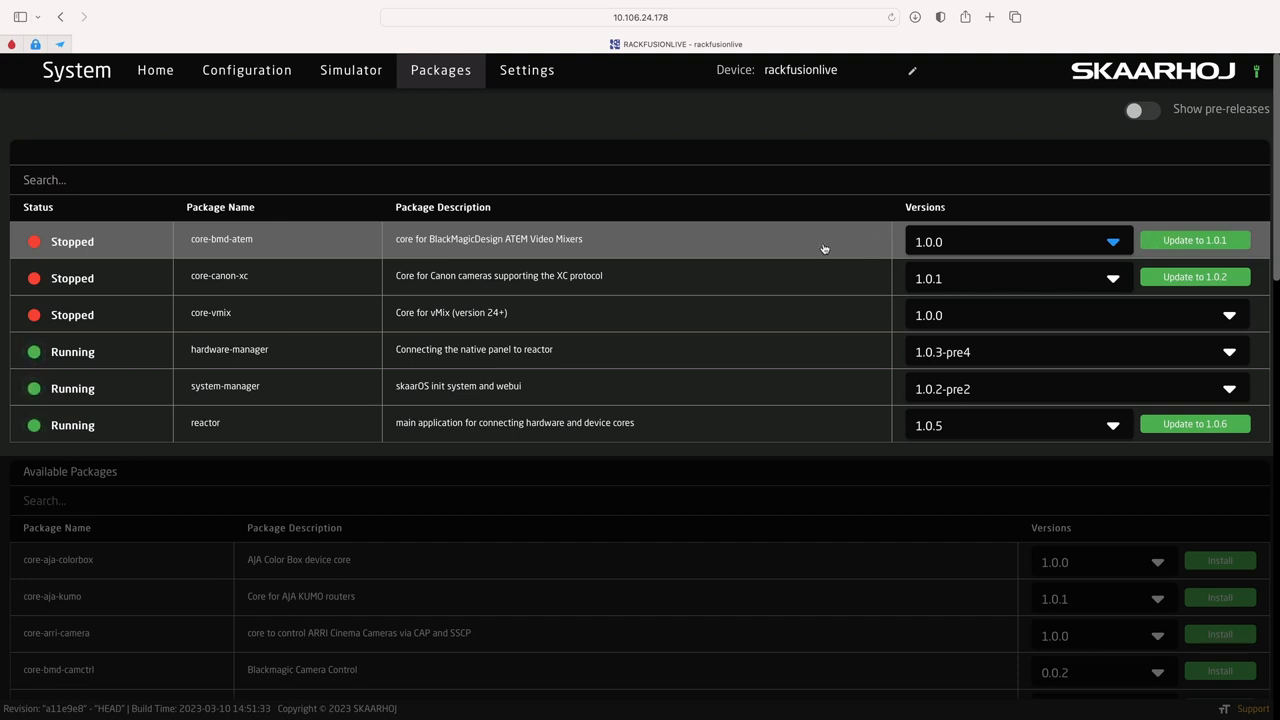
right_click(764, 244)
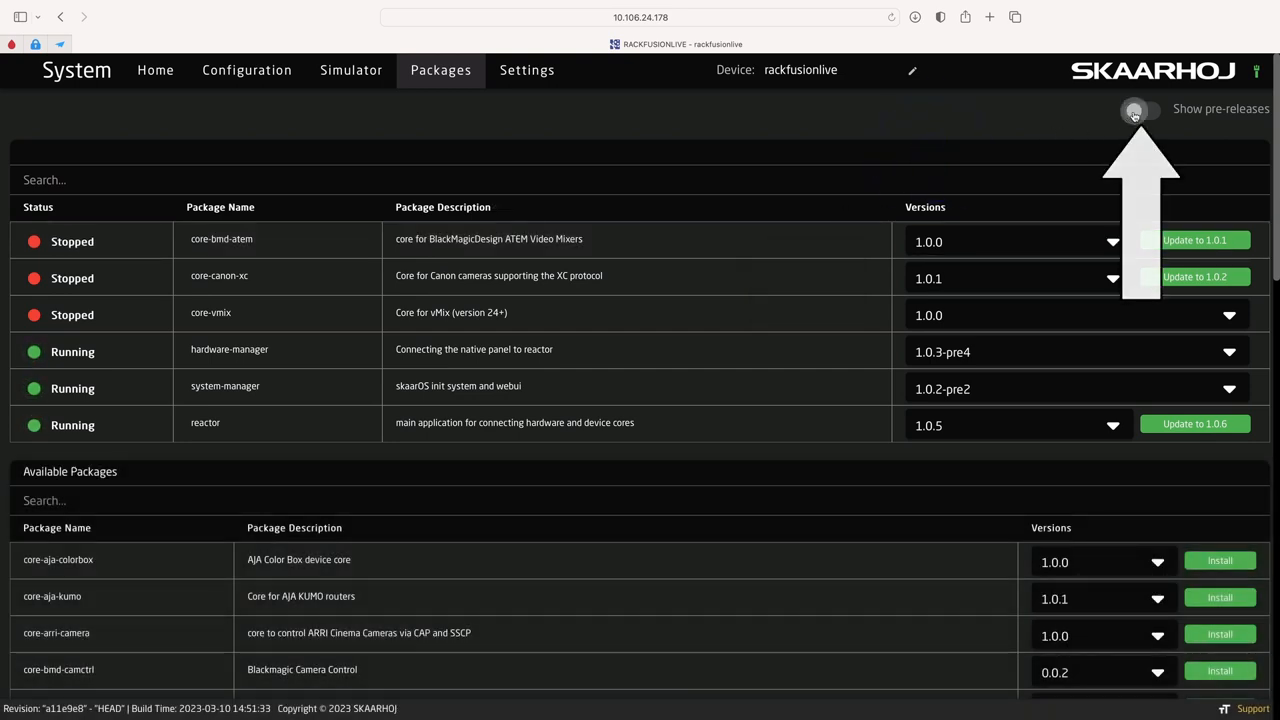
Show pre-release packages and update core-bmd-atem to 1.0.2-pre5.
click(1140, 110)
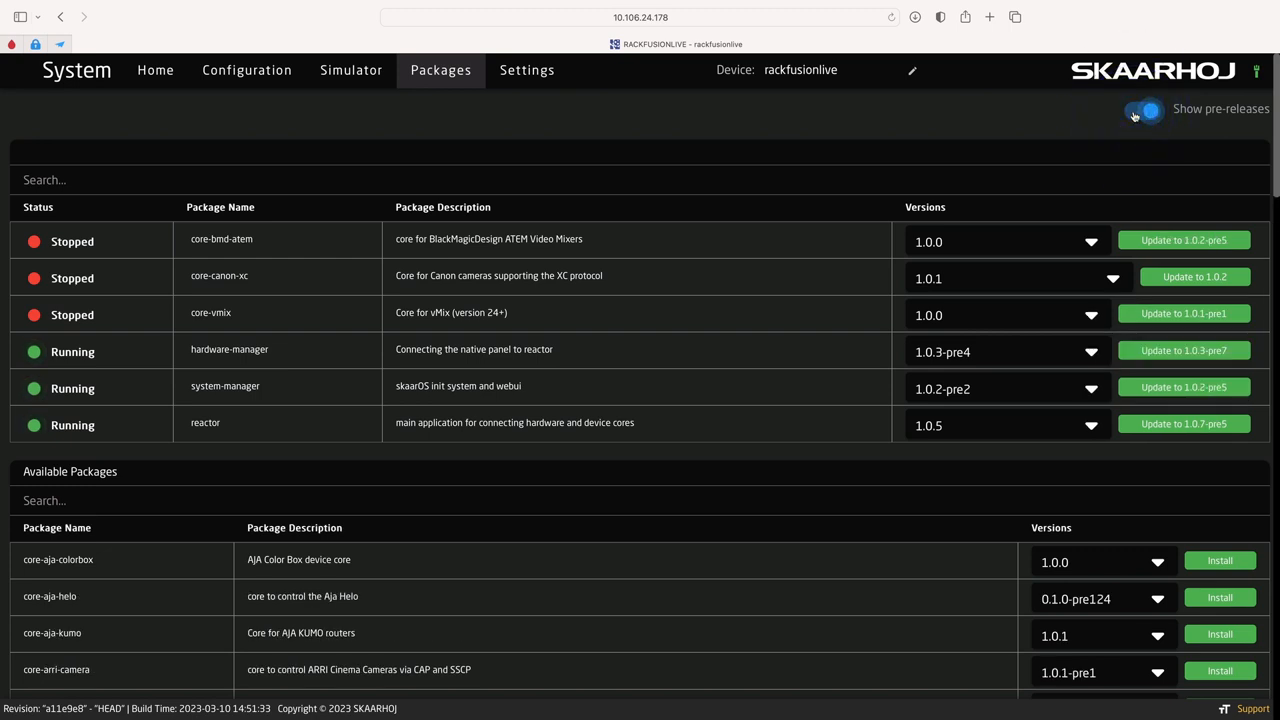
click(1142, 110)
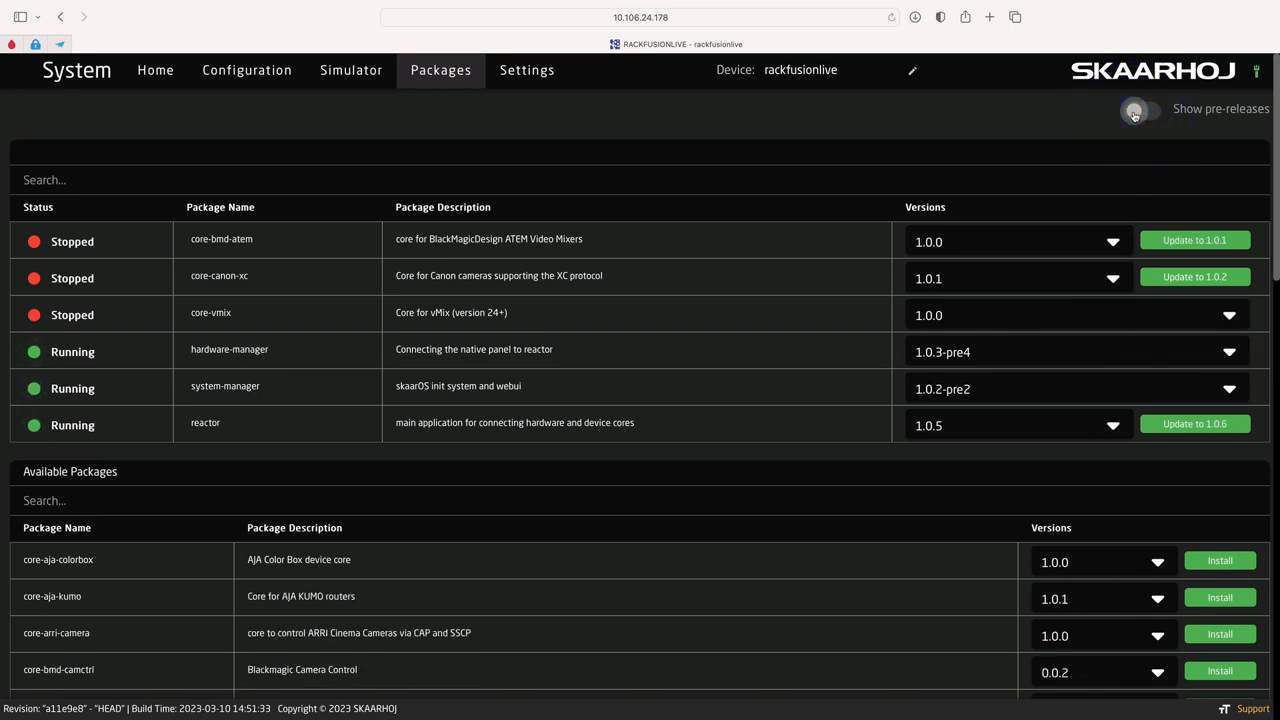
click(1140, 108)
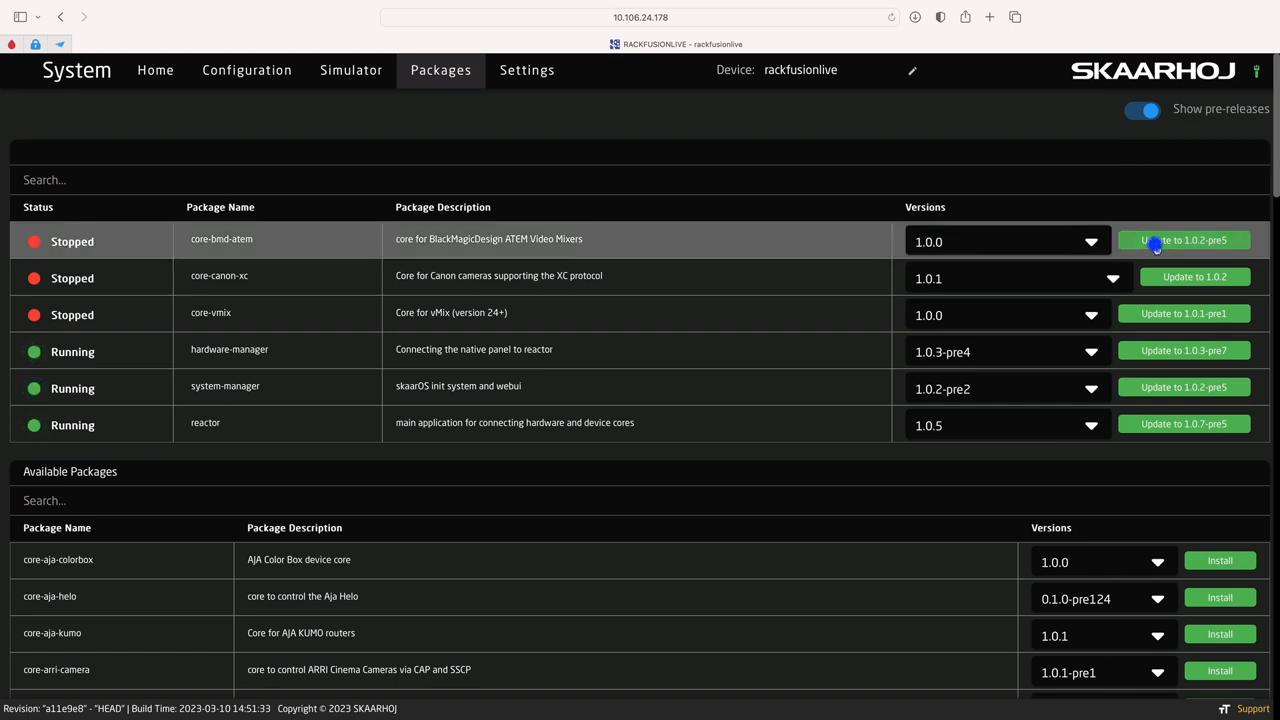
click(1184, 240)
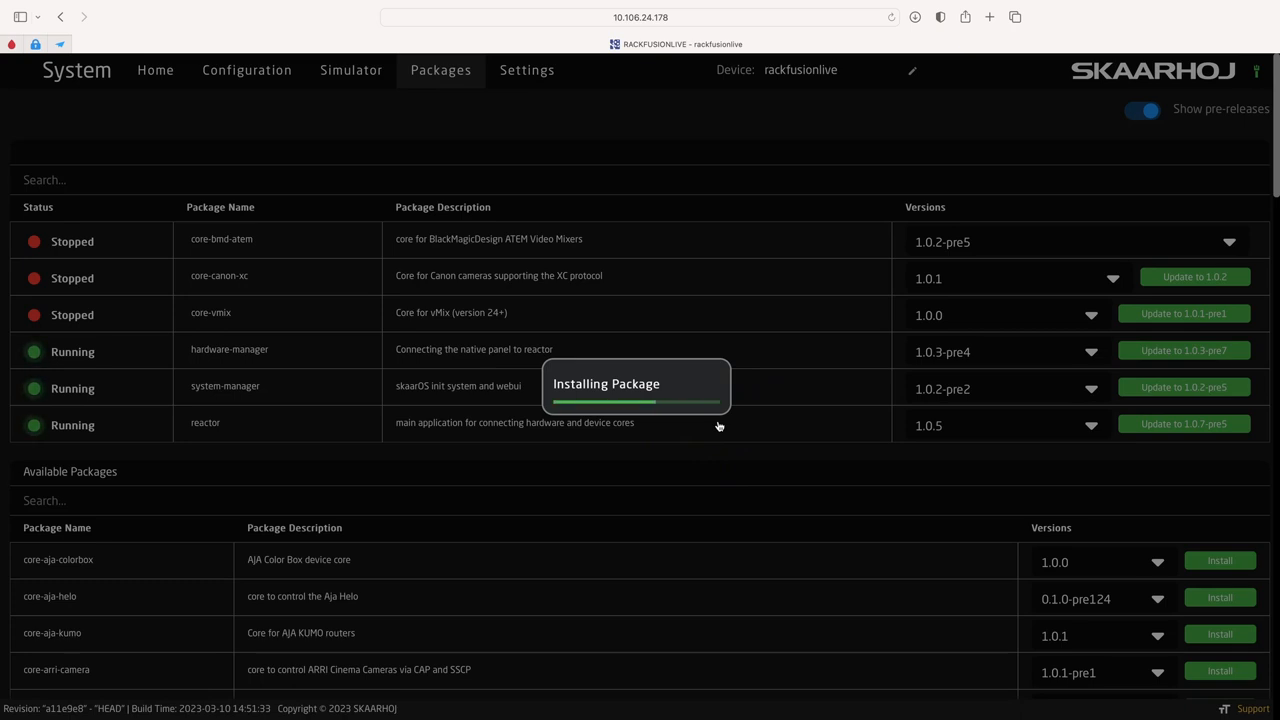
click(1194, 276)
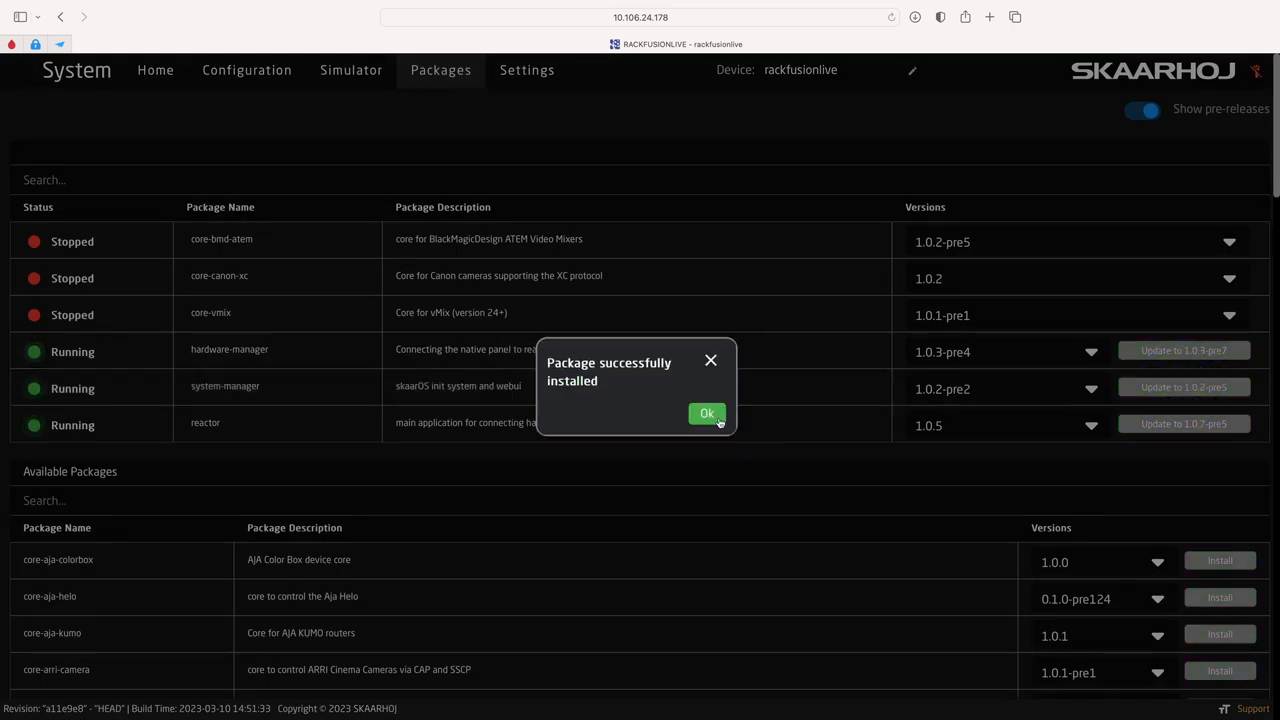
Acknowledge the install and confirm with Autostart and Start now enabled.
click(708, 414)
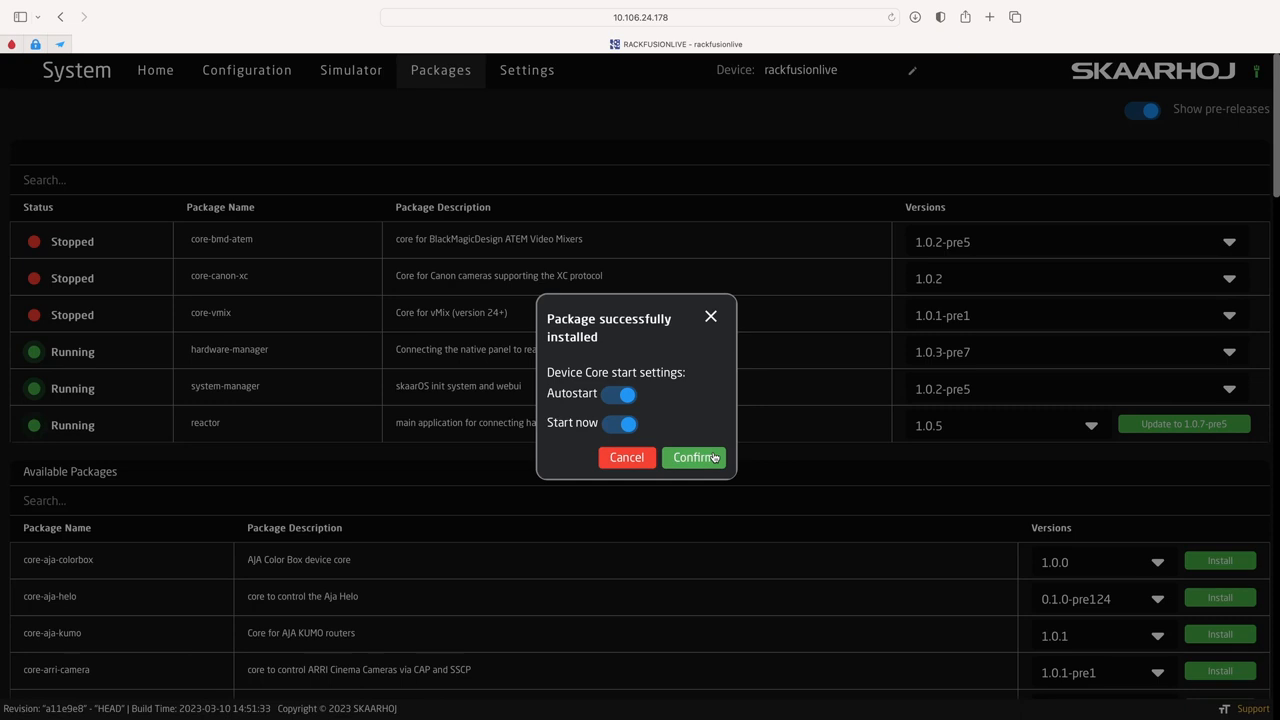
click(694, 456)
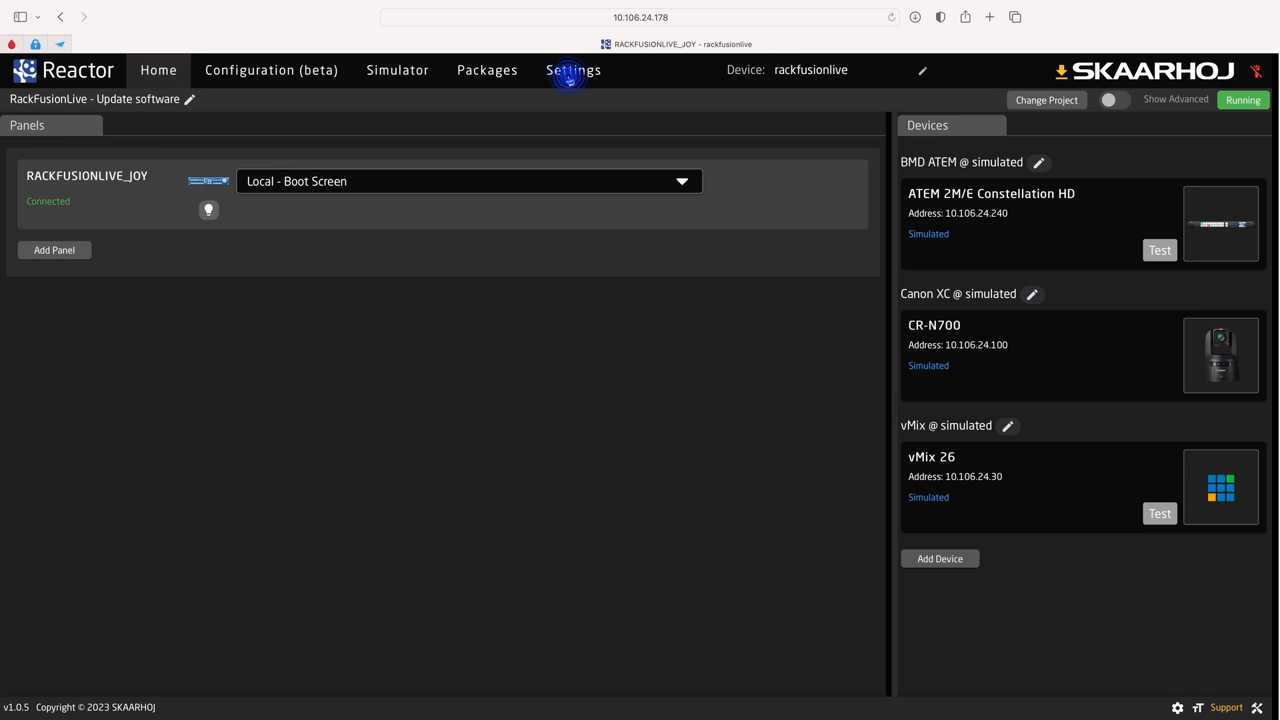
Switch from the Home page to the Reactor Settings page.
click(572, 68)
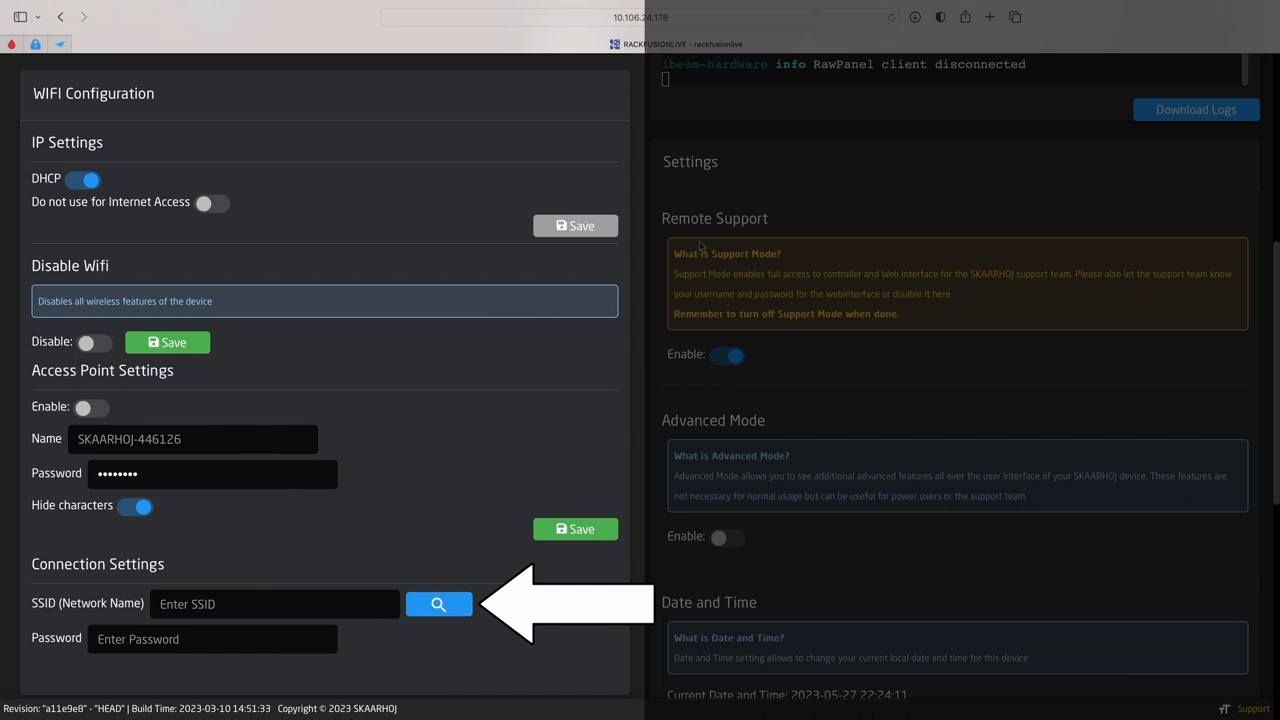
Search for available WiFi networks from the SSID field in WiFi Configuration.
click(440, 70)
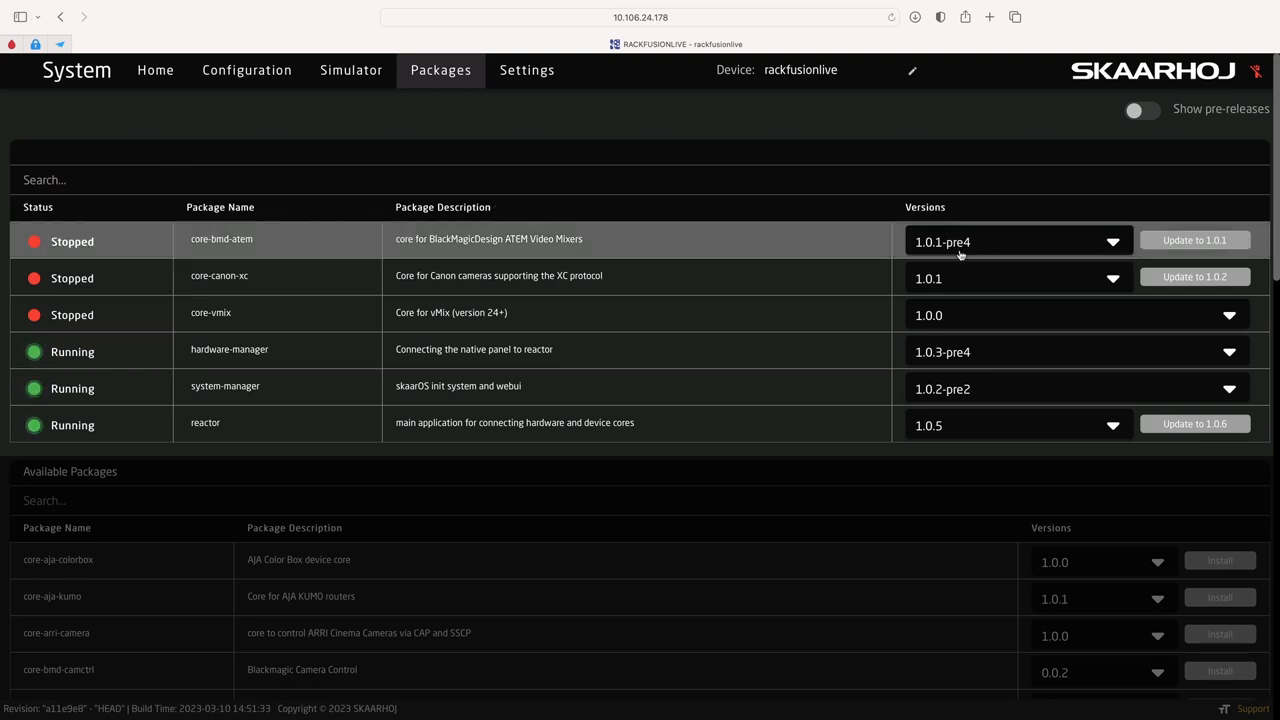
mouse_move(992, 248)
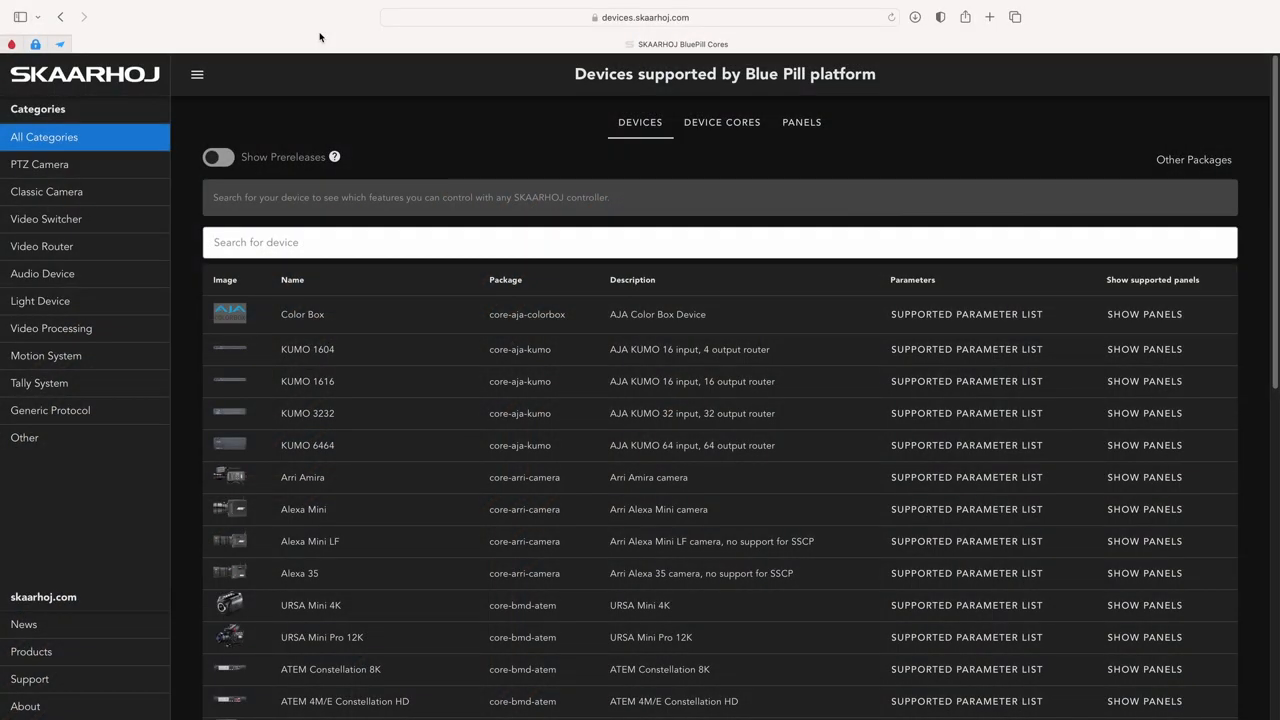
mouse_move(228, 126)
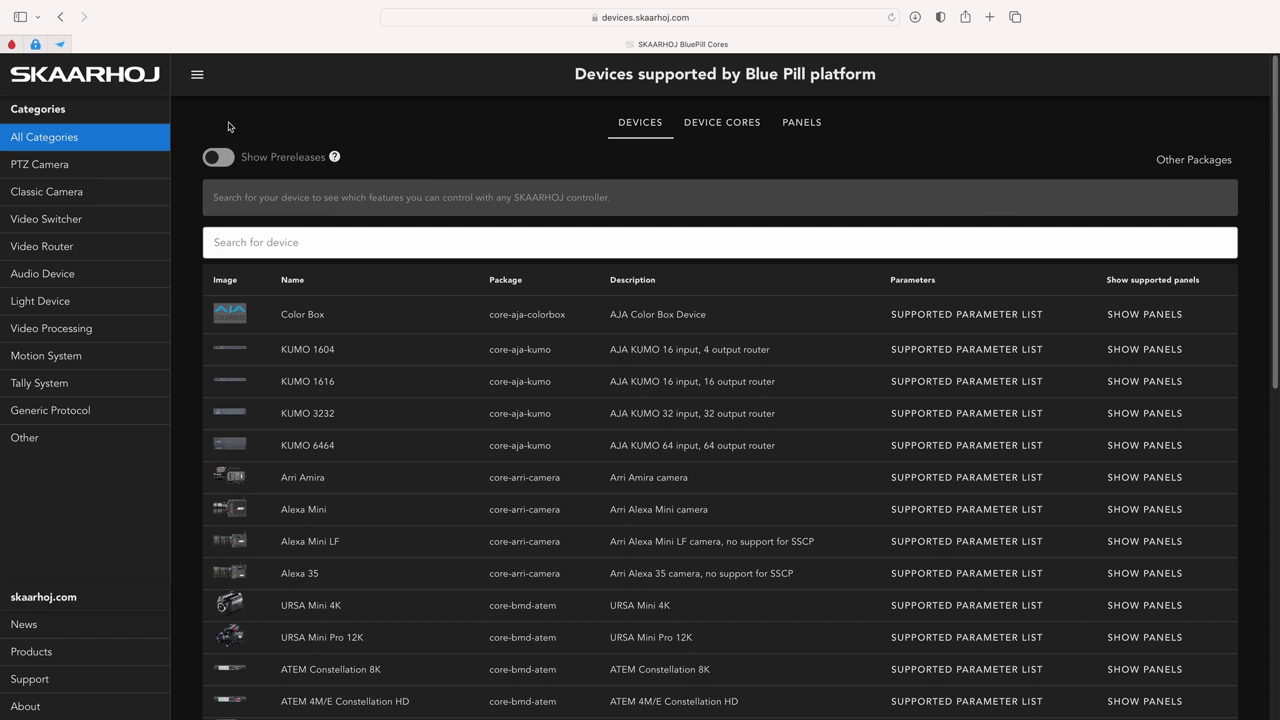
Show prerelease devices on devices.skaarhoj.com and switch to the Device Cores list.
click(218, 156)
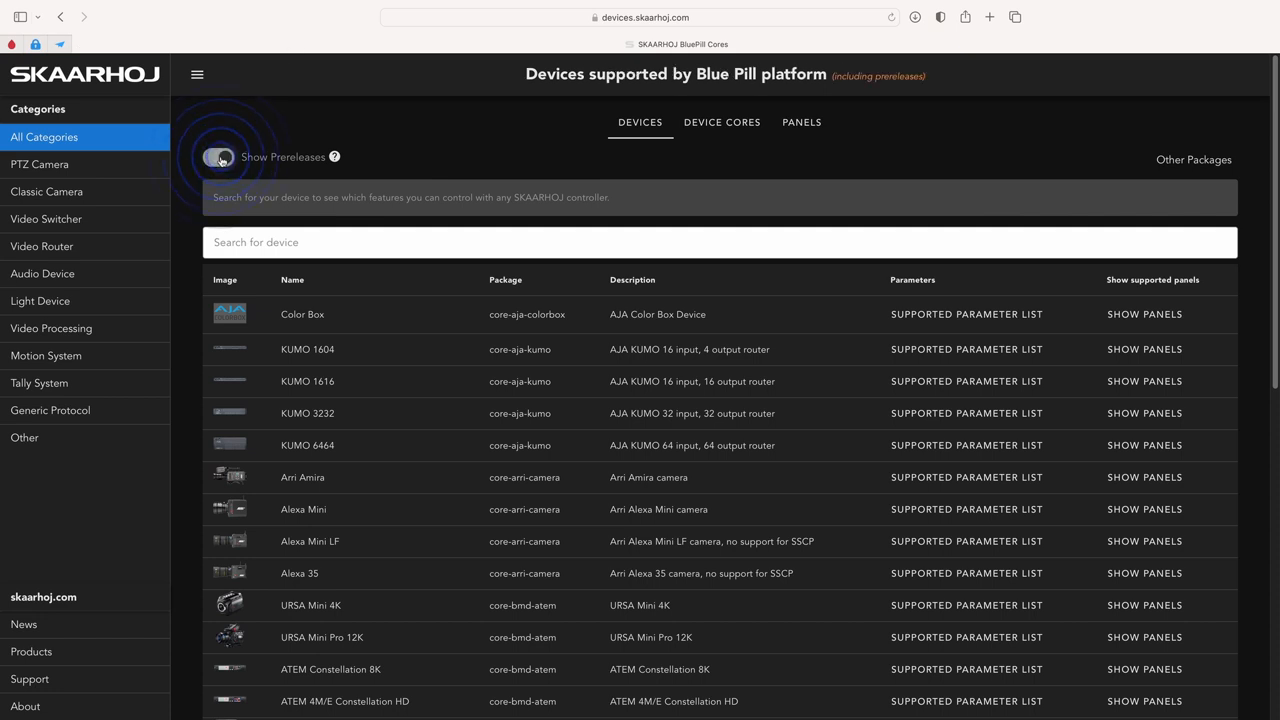
click(218, 156)
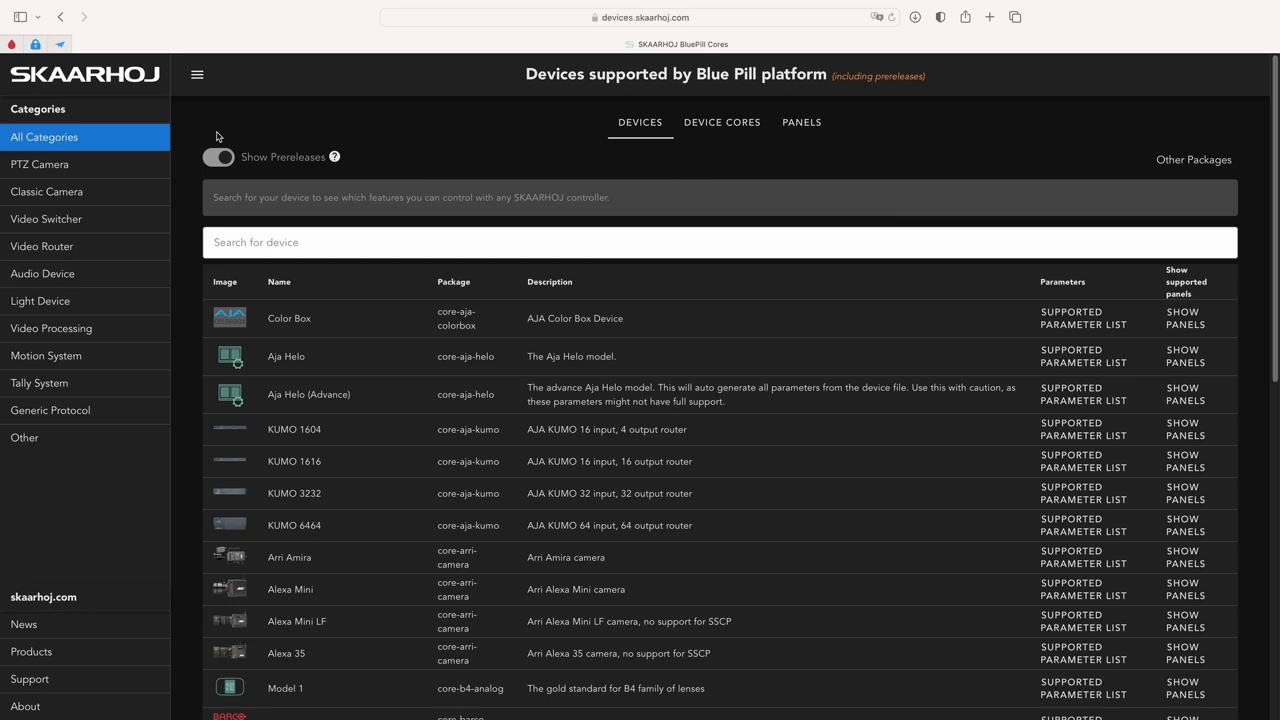
mouse_move(638, 128)
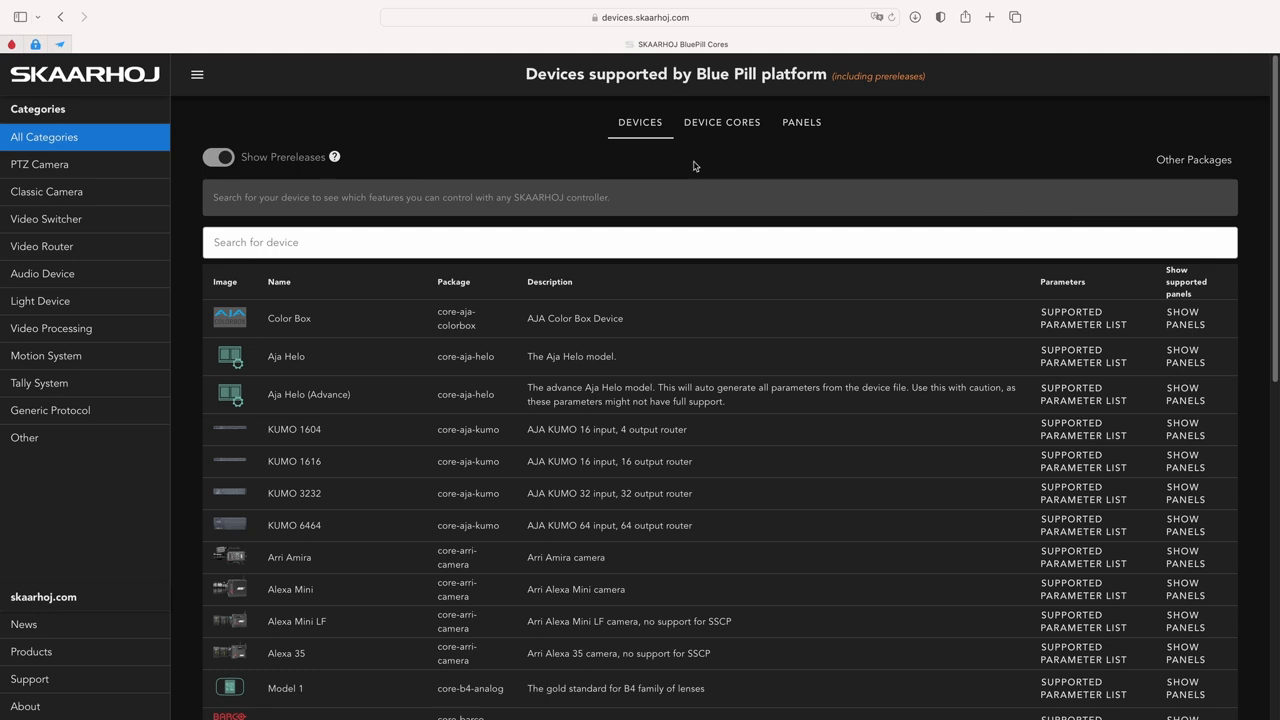
click(720, 122)
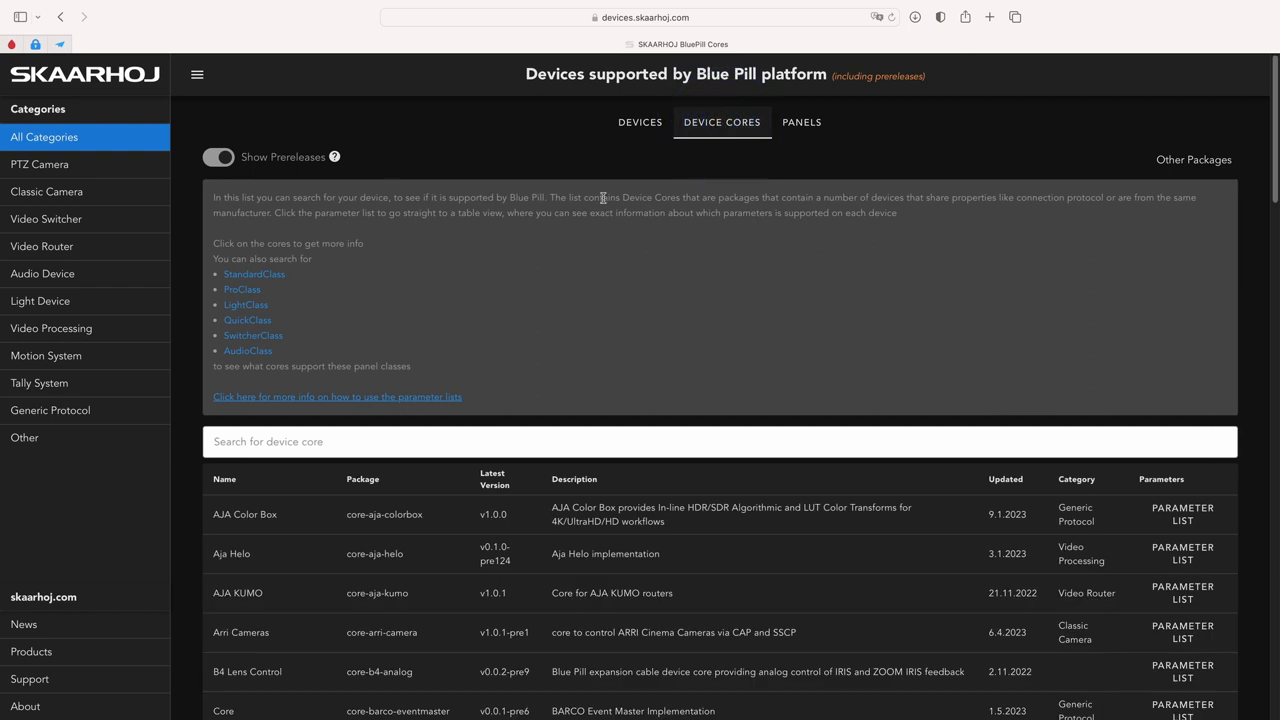
Find the BMD ATEM core, download its PRE v1.0.2-pre5 package, and return to Device Cores.
text(atem)
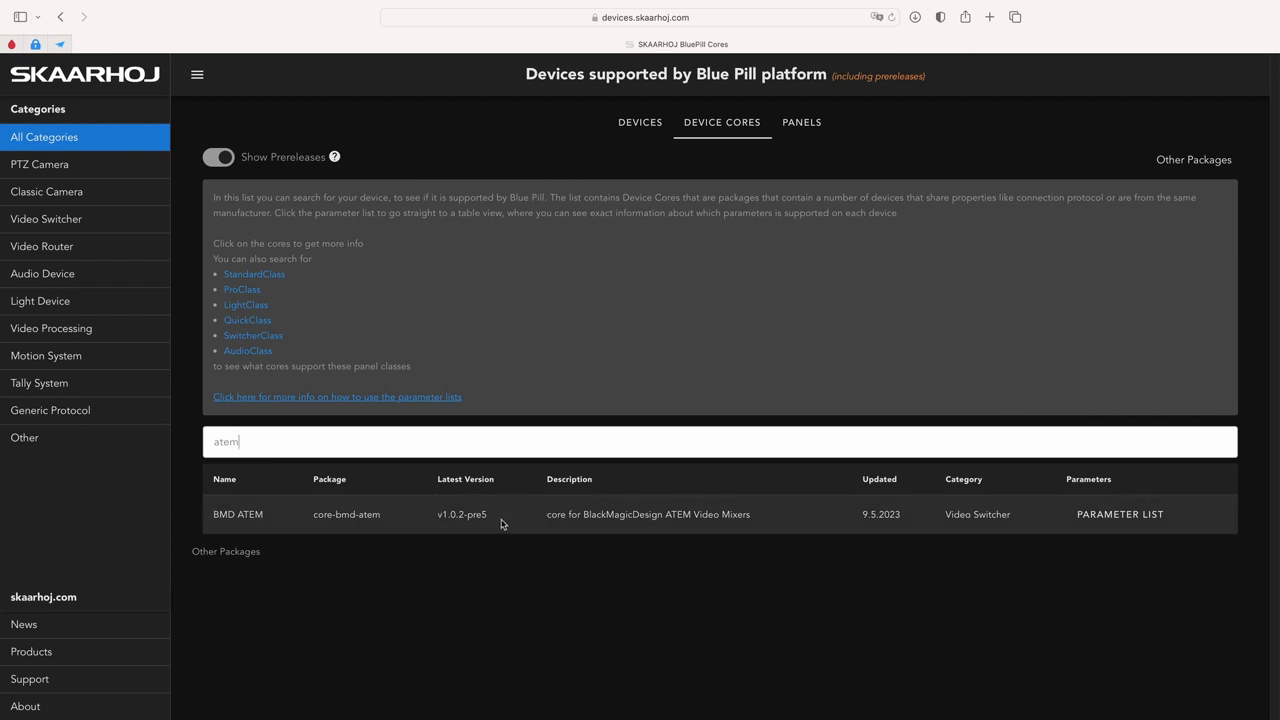
mouse_move(500, 524)
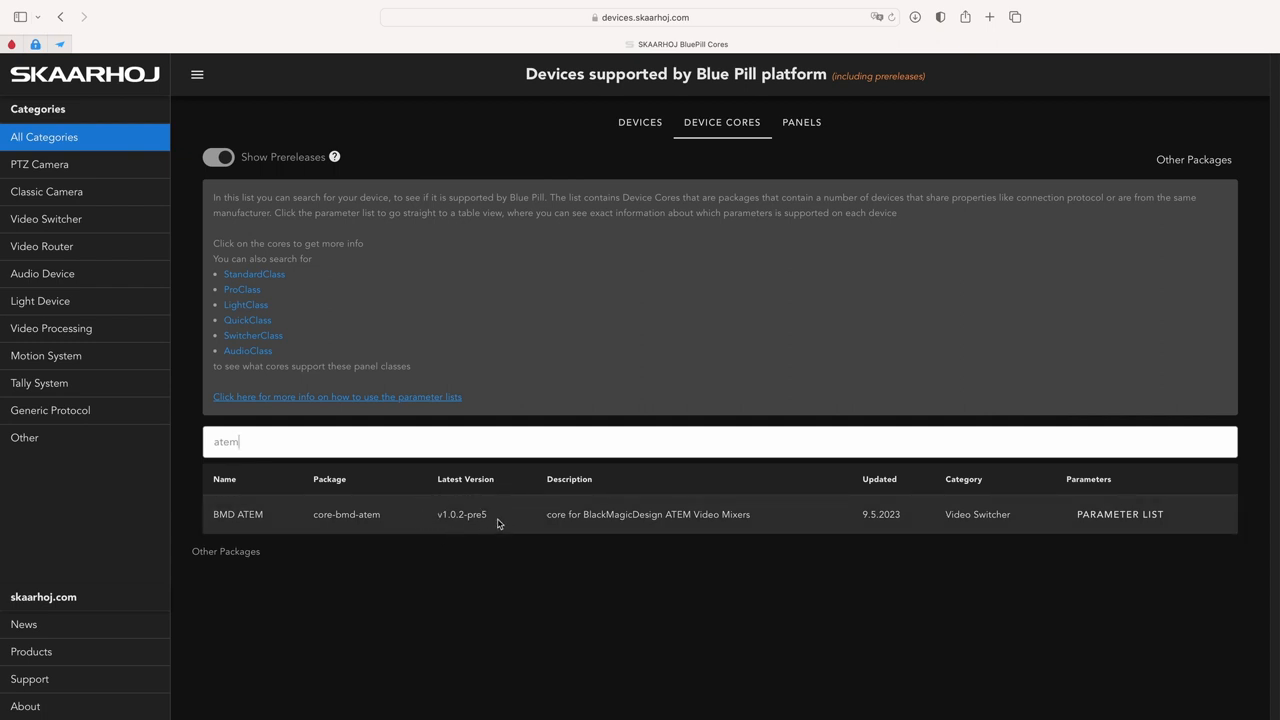
click(238, 514)
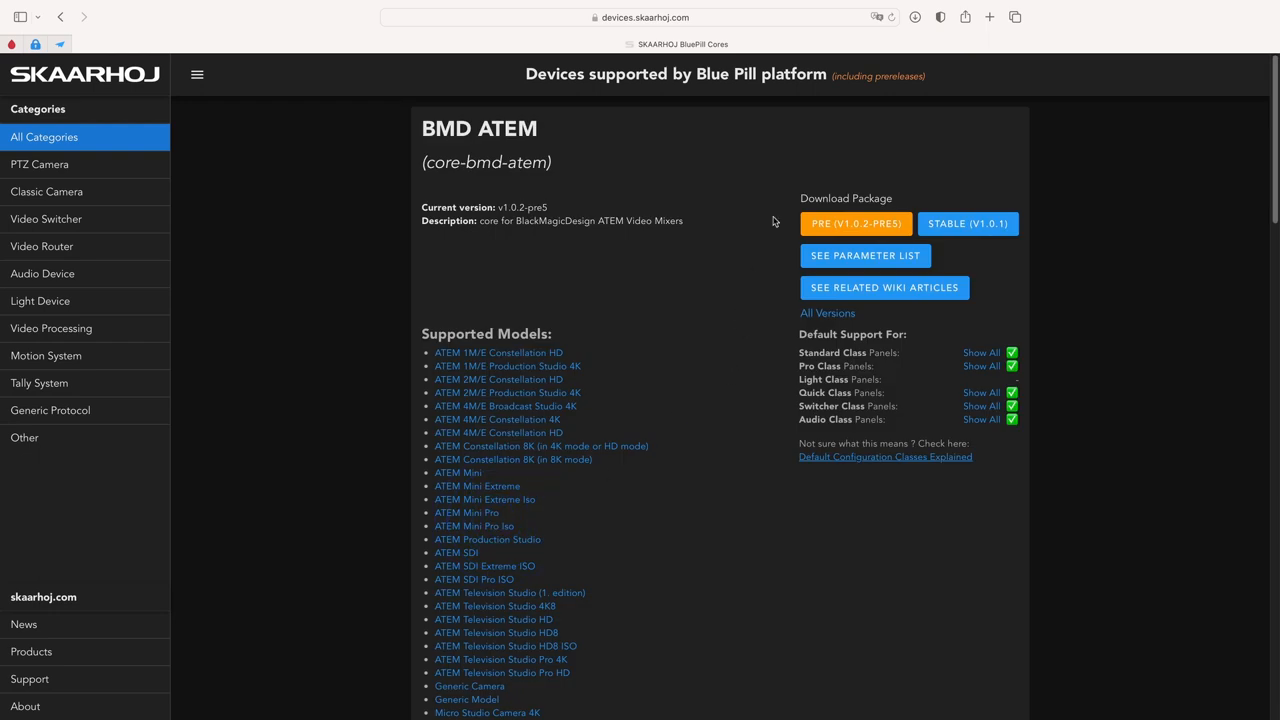
click(856, 224)
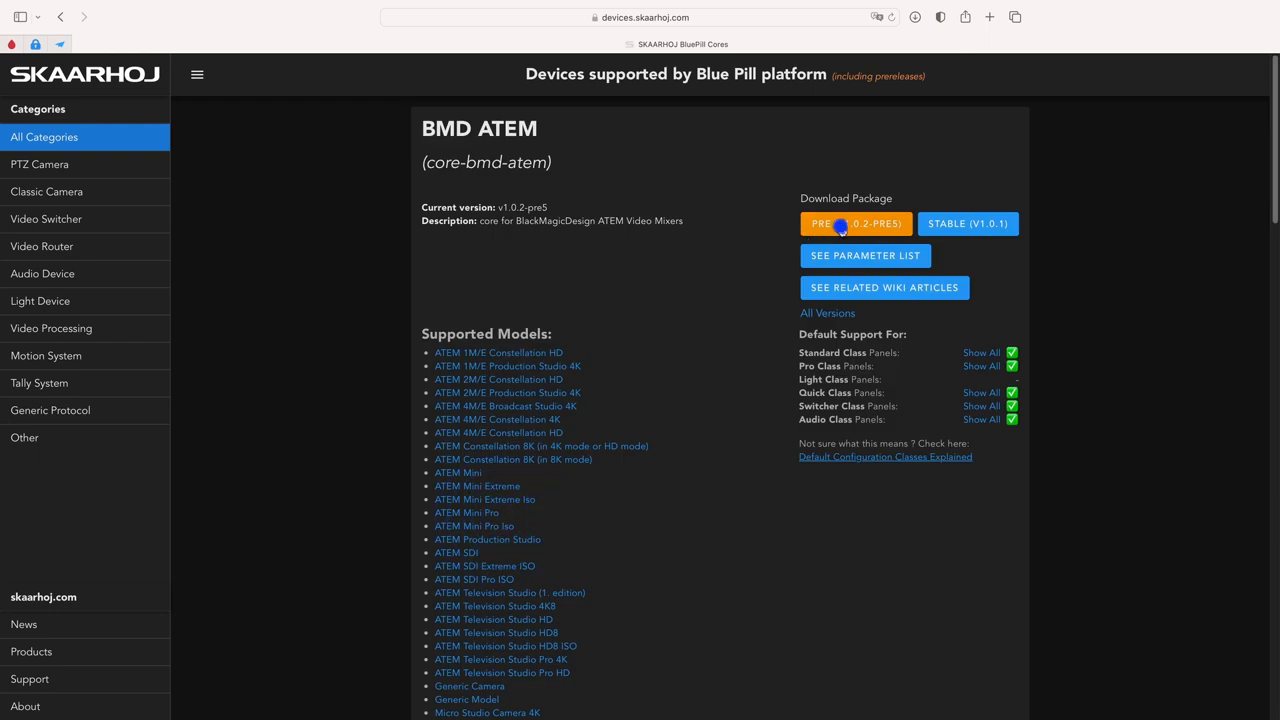
mouse_move(716, 220)
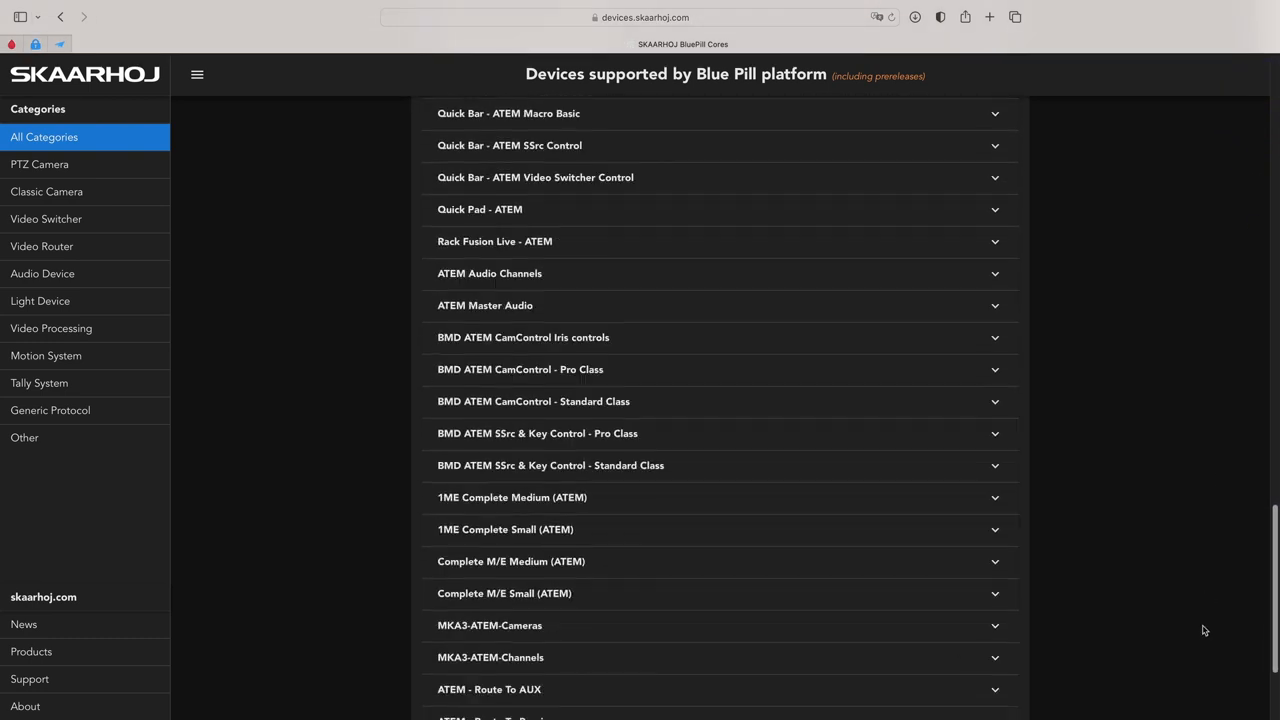
click(720, 122)
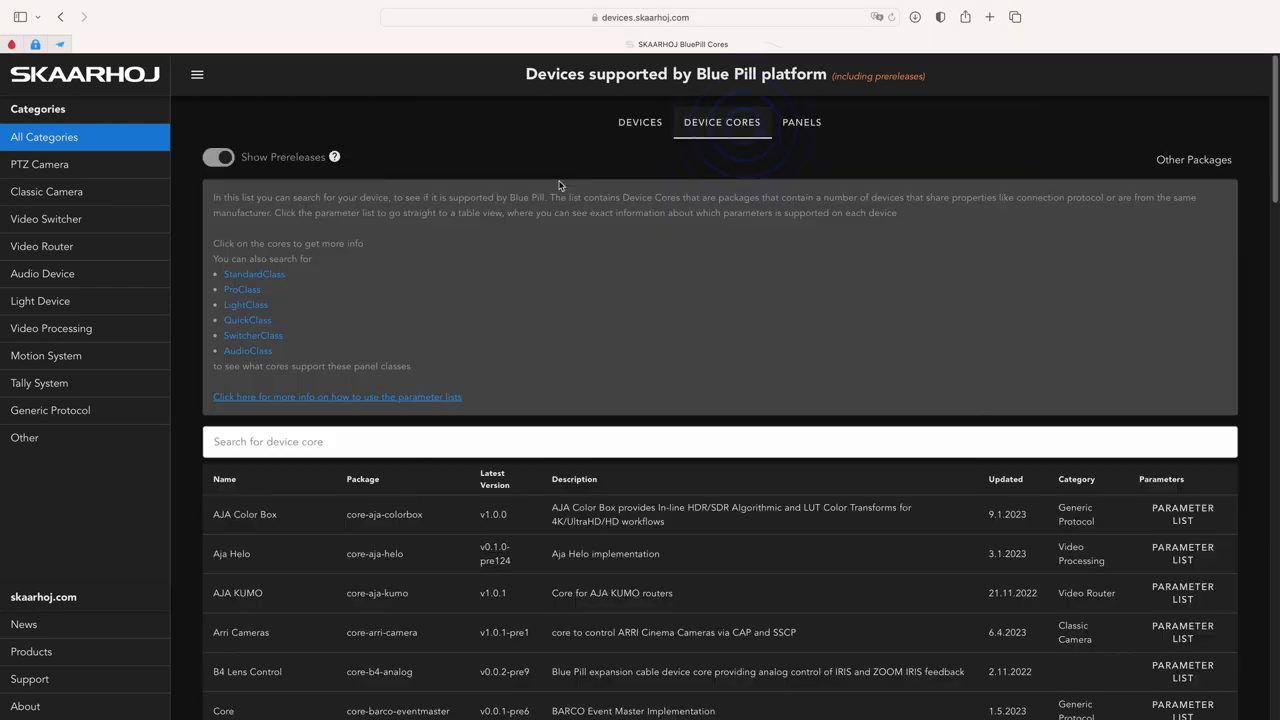
Search the Device Cores for 'ca' and view the Canon XC core details.
text(canon)
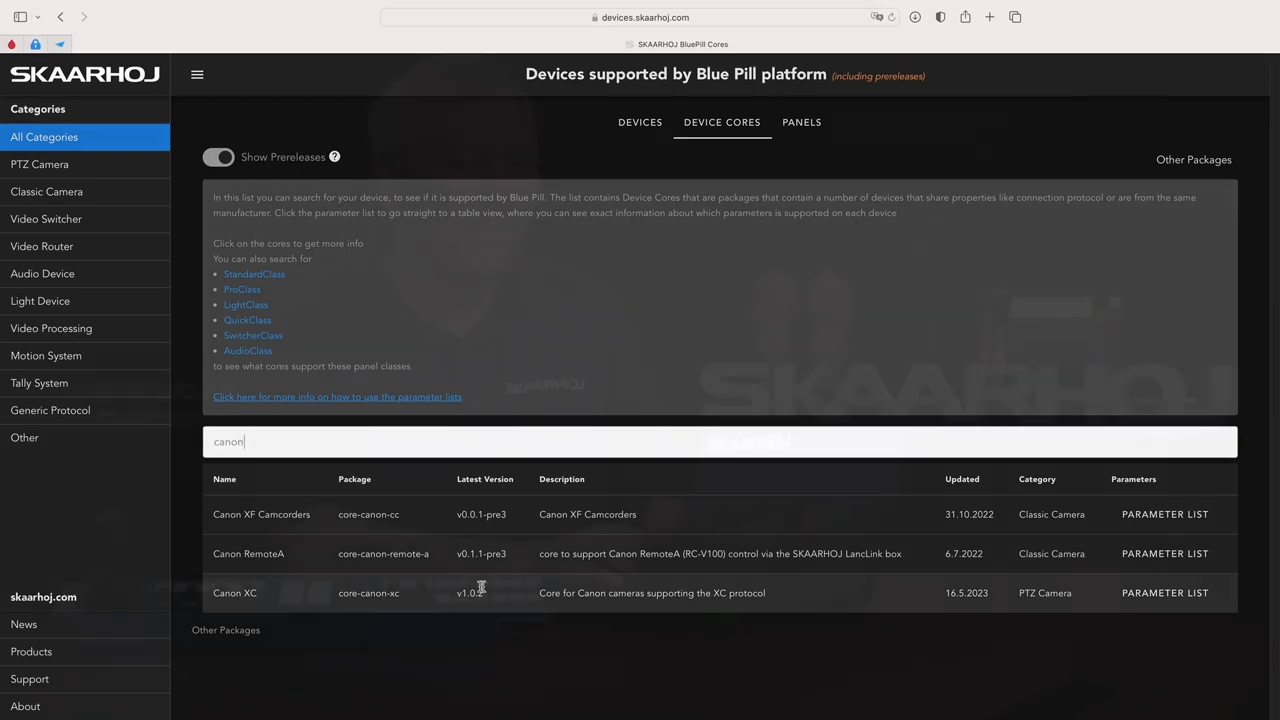
click(640, 122)
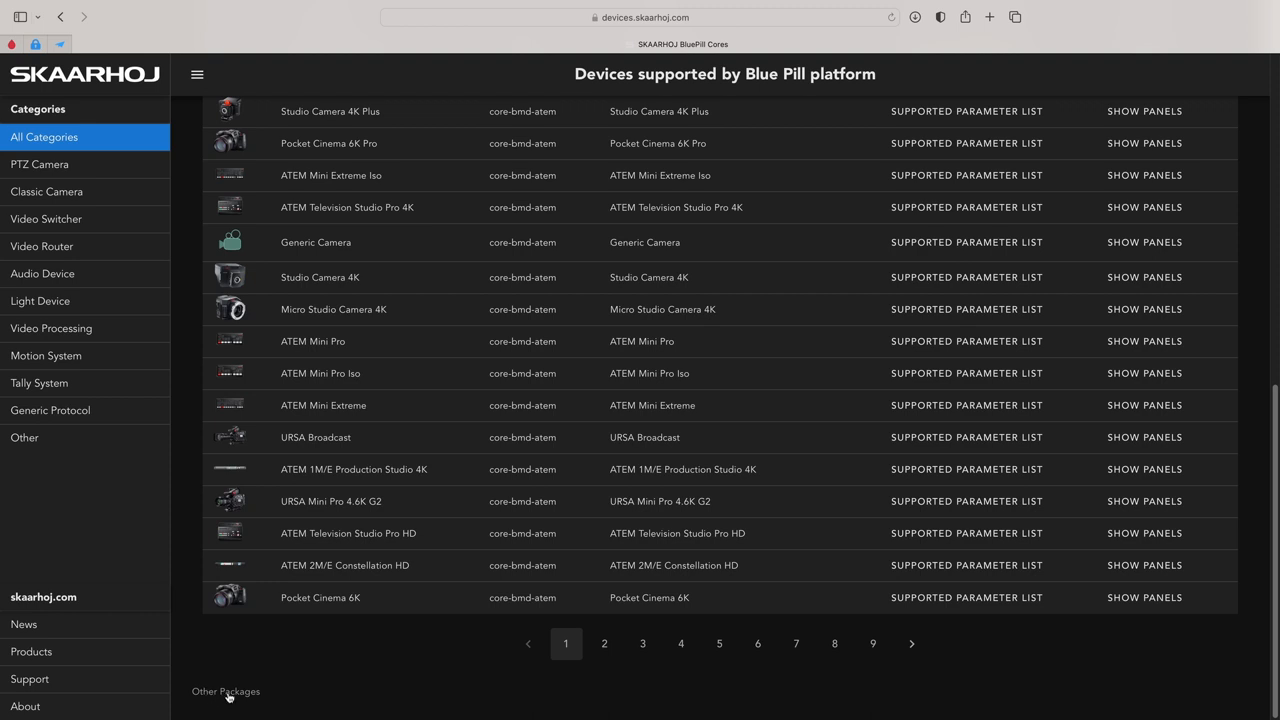
Browse Other Packages for Blue Pill and download a PRE system package.
click(224, 692)
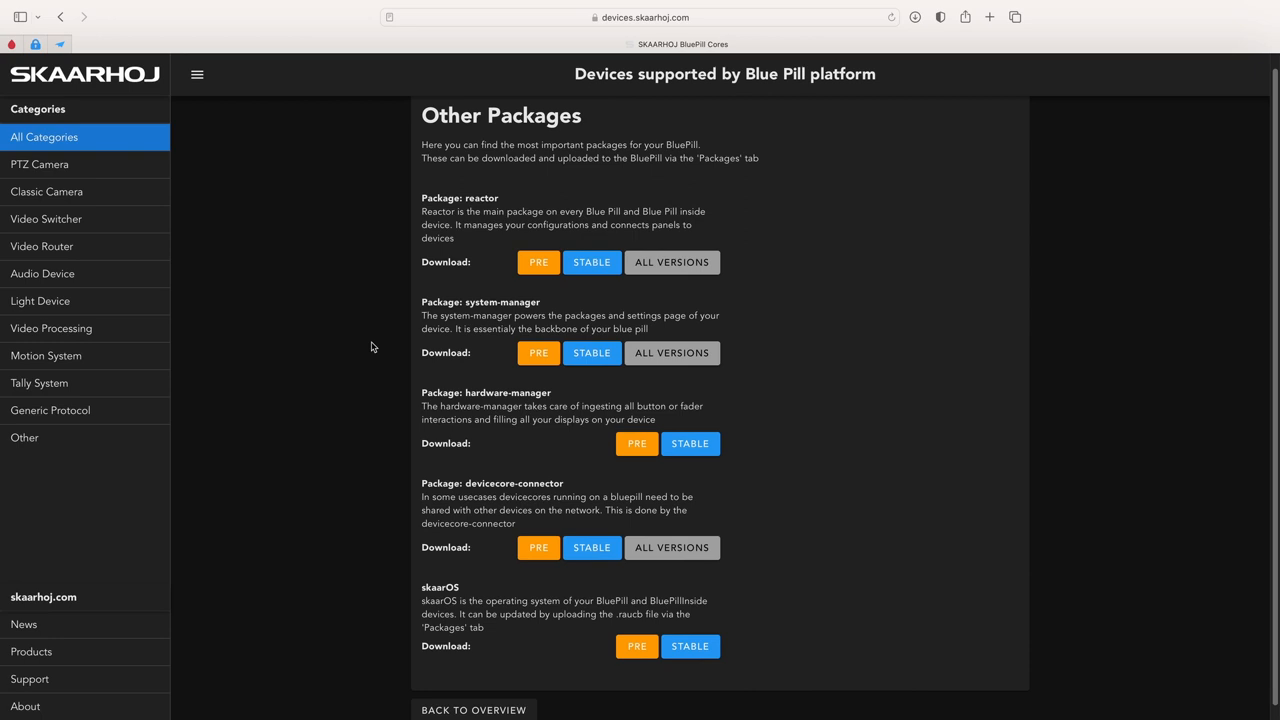
click(538, 262)
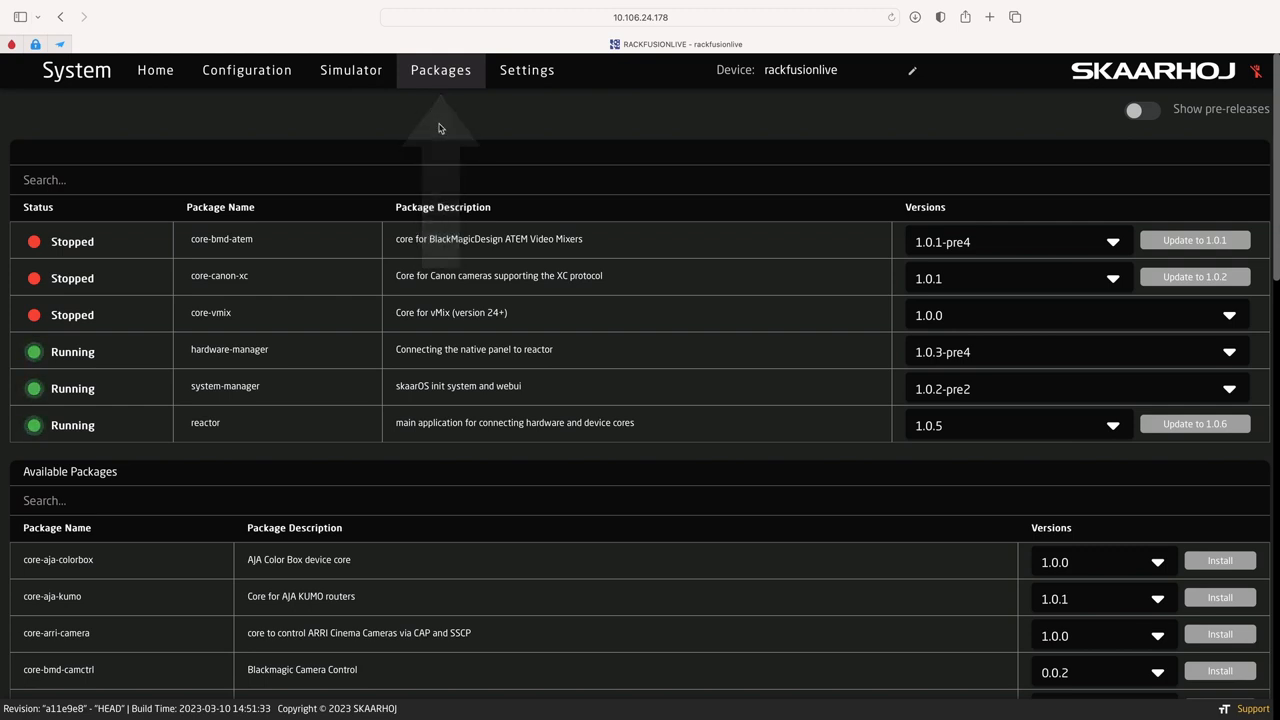
Upload and install core-bmd-atem.1.0.2-pre5.arm64.ipks from Downloads and confirm.
scroll(down, 3)
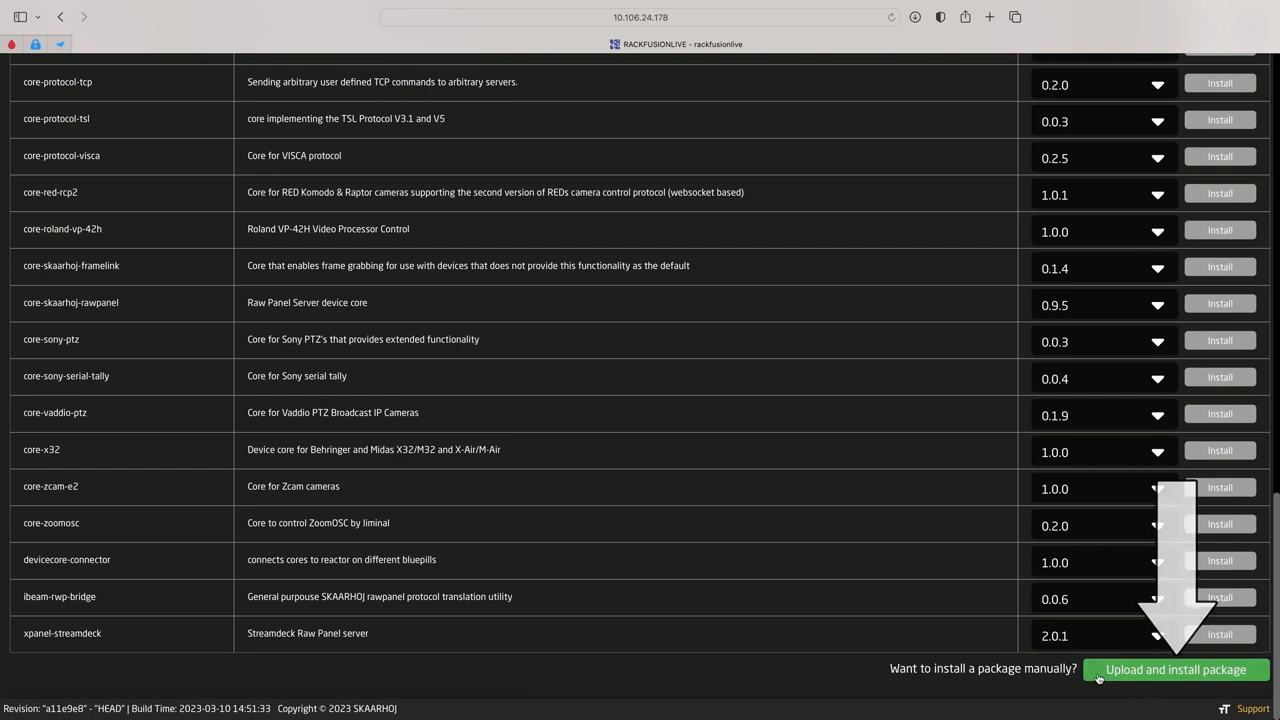
click(1176, 668)
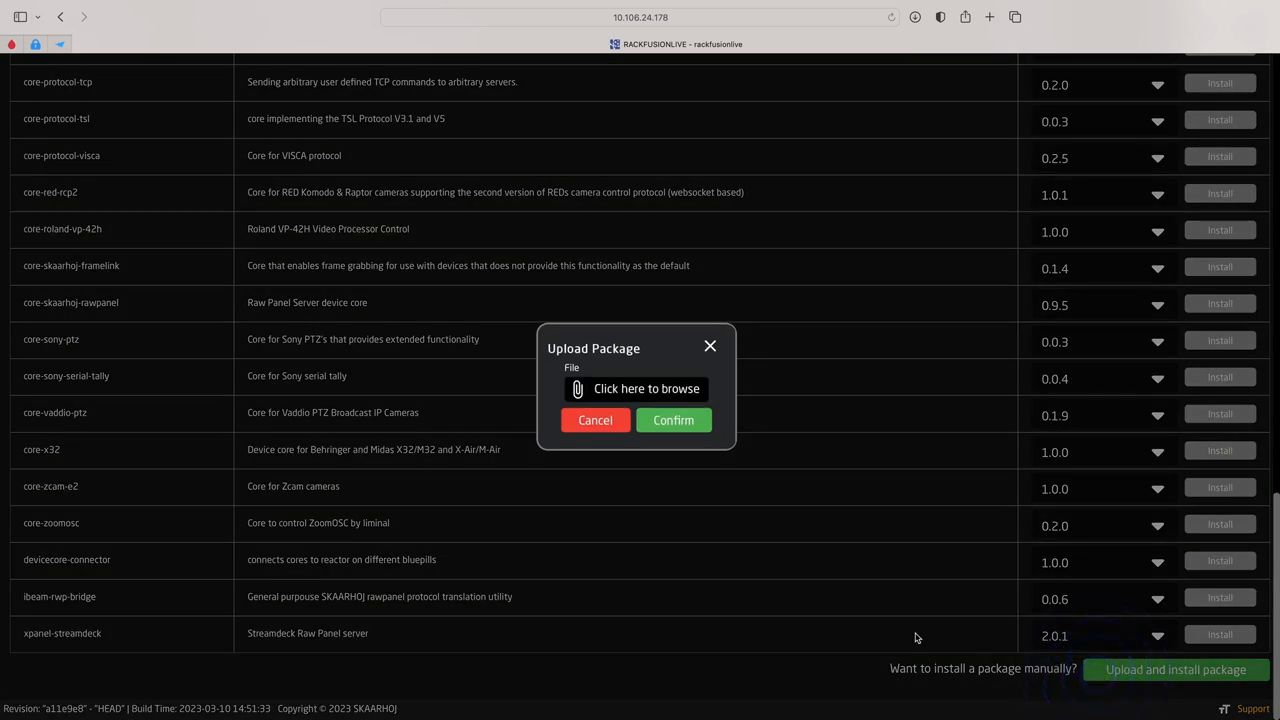
click(646, 388)
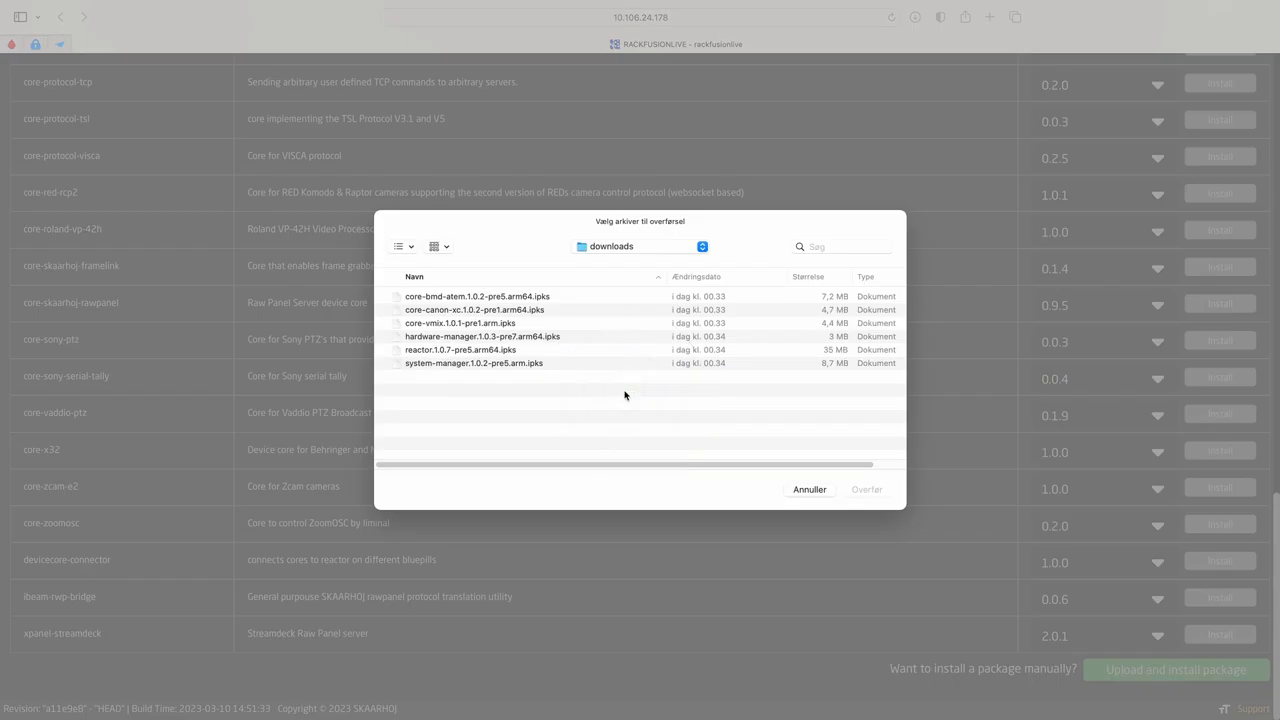
click(476, 296)
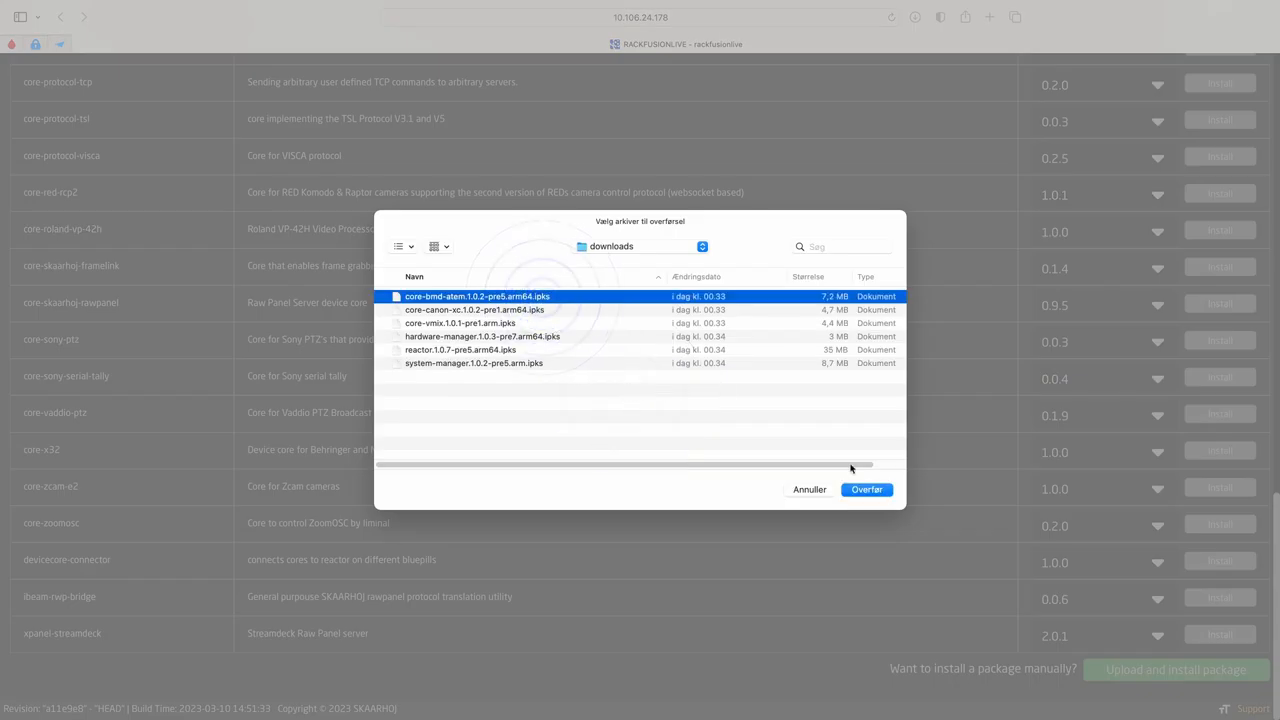
click(866, 488)
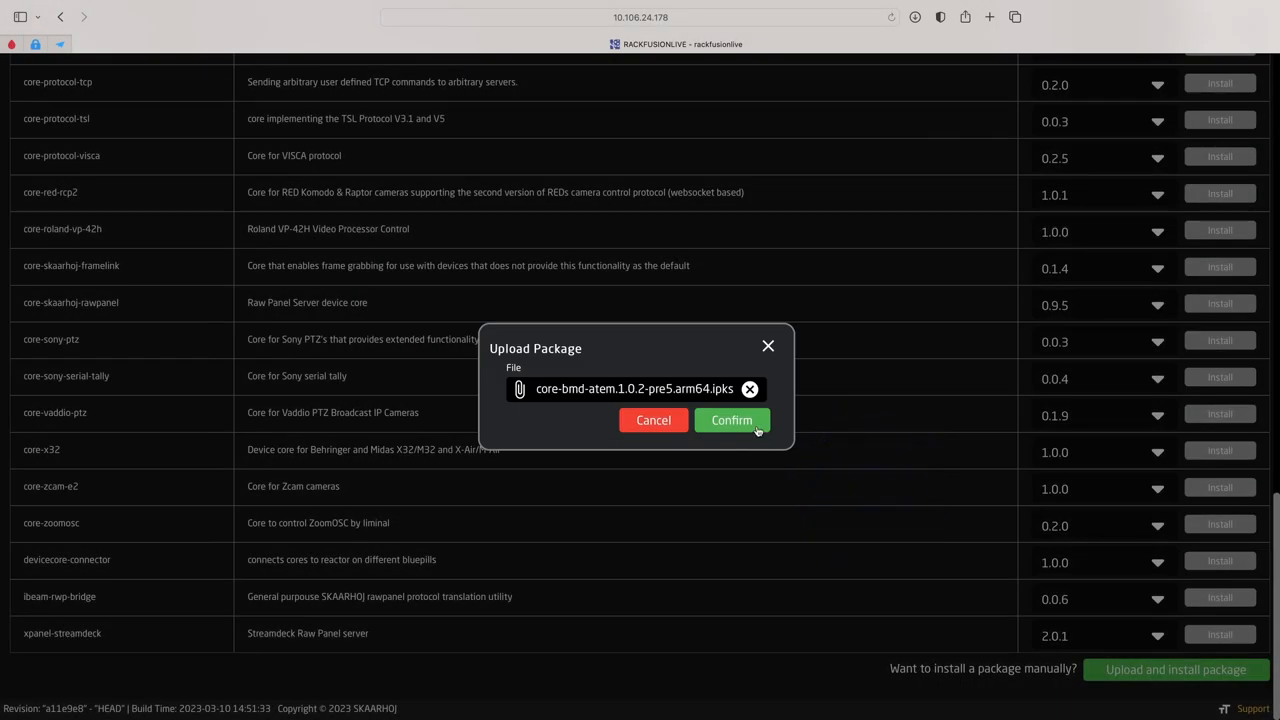
click(732, 420)
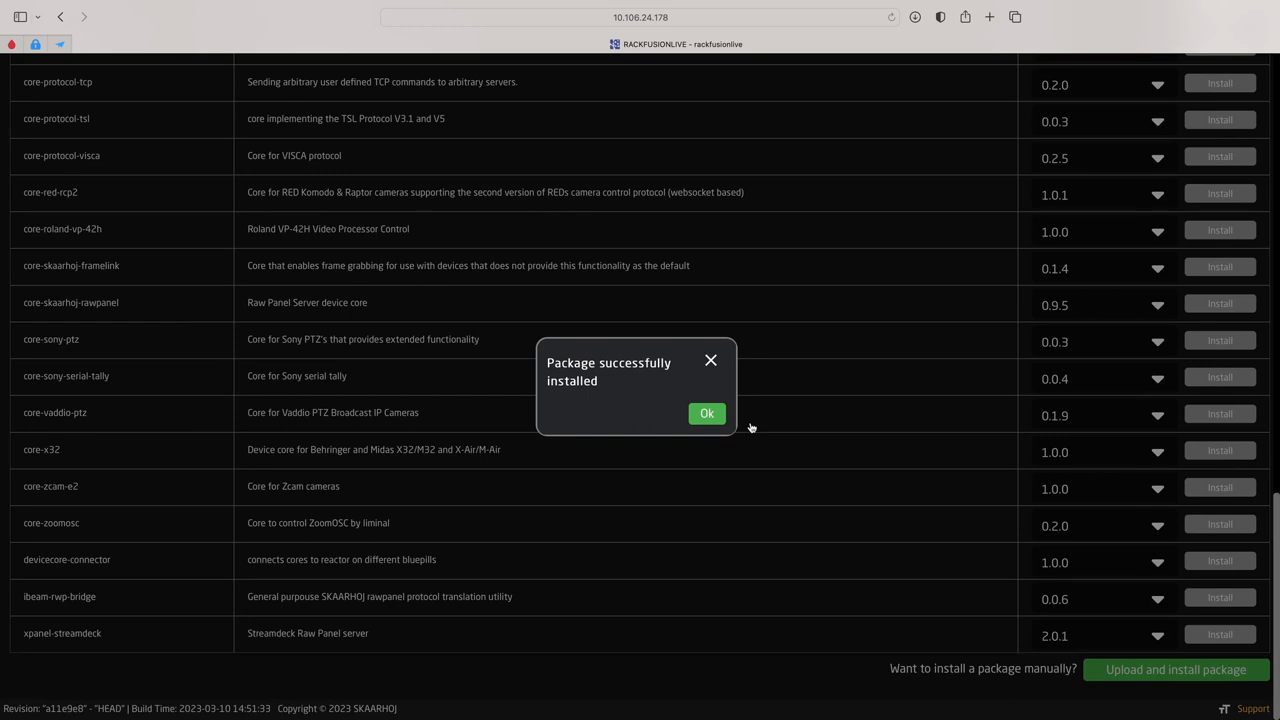
Dismiss the success message and upload core-canon-xc.1.0.2-pre1.arm64.ipks to the Blue Pill.
click(706, 412)
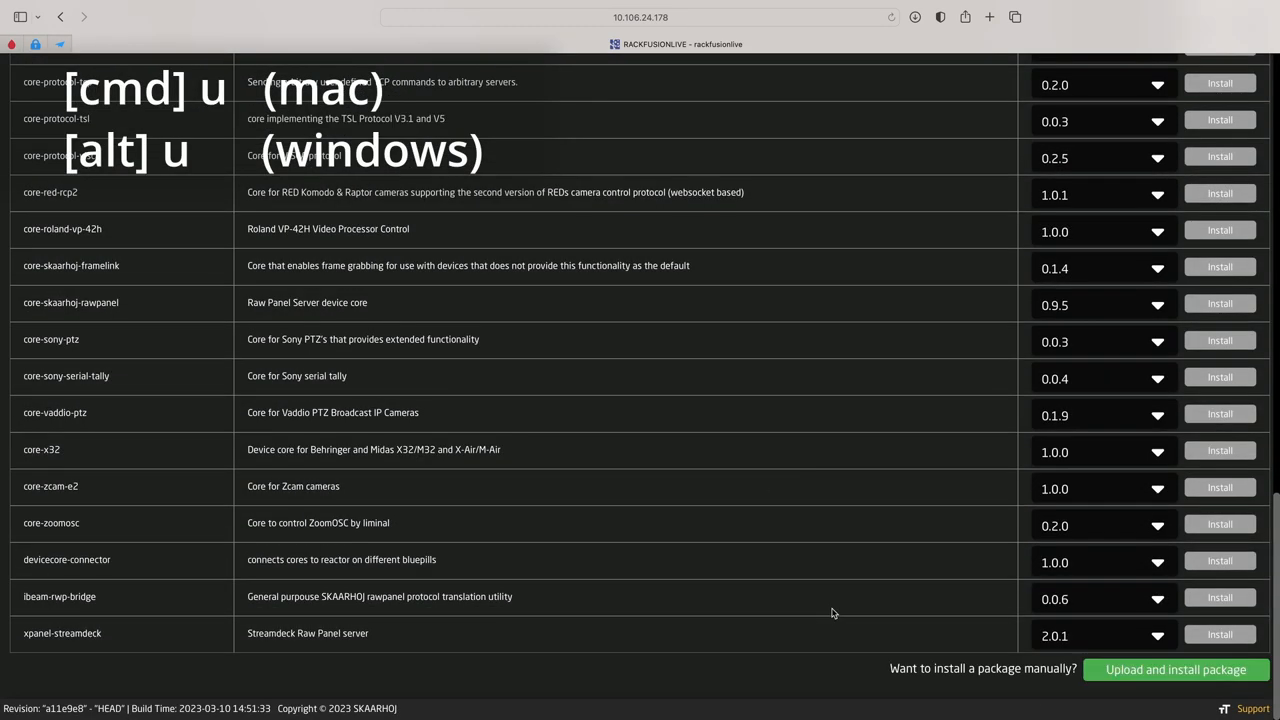
click(1176, 668)
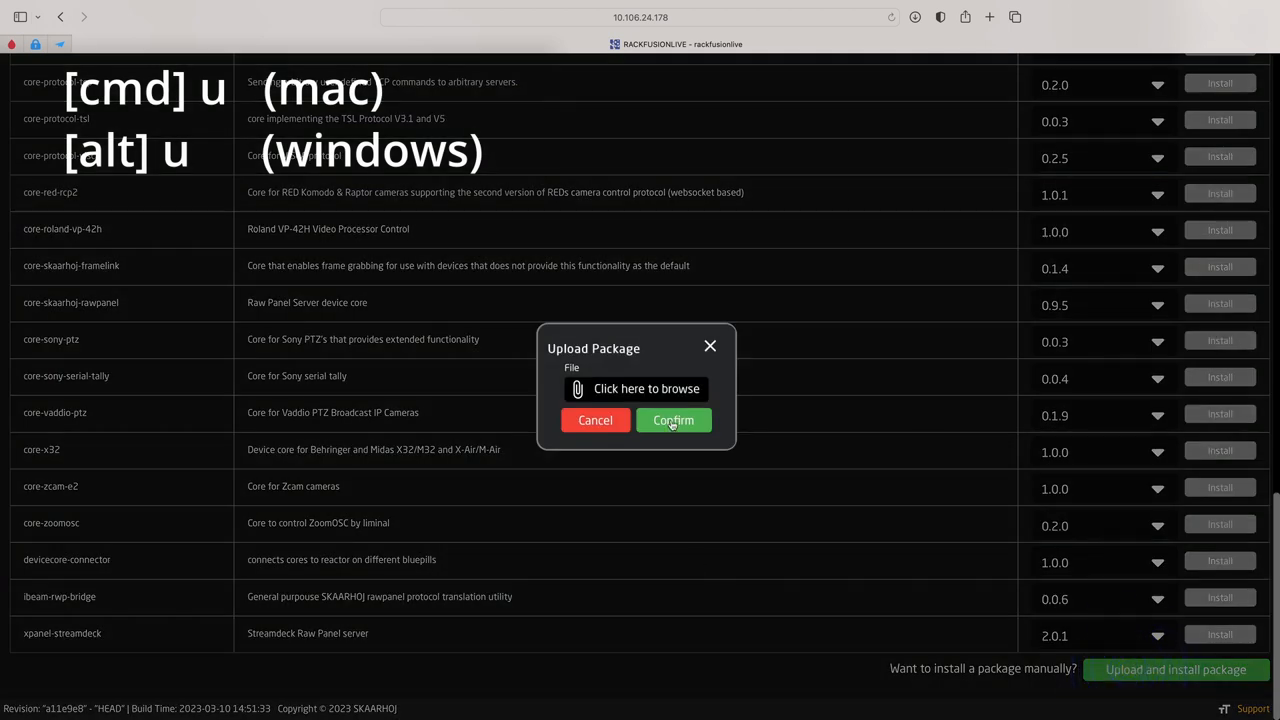
click(646, 388)
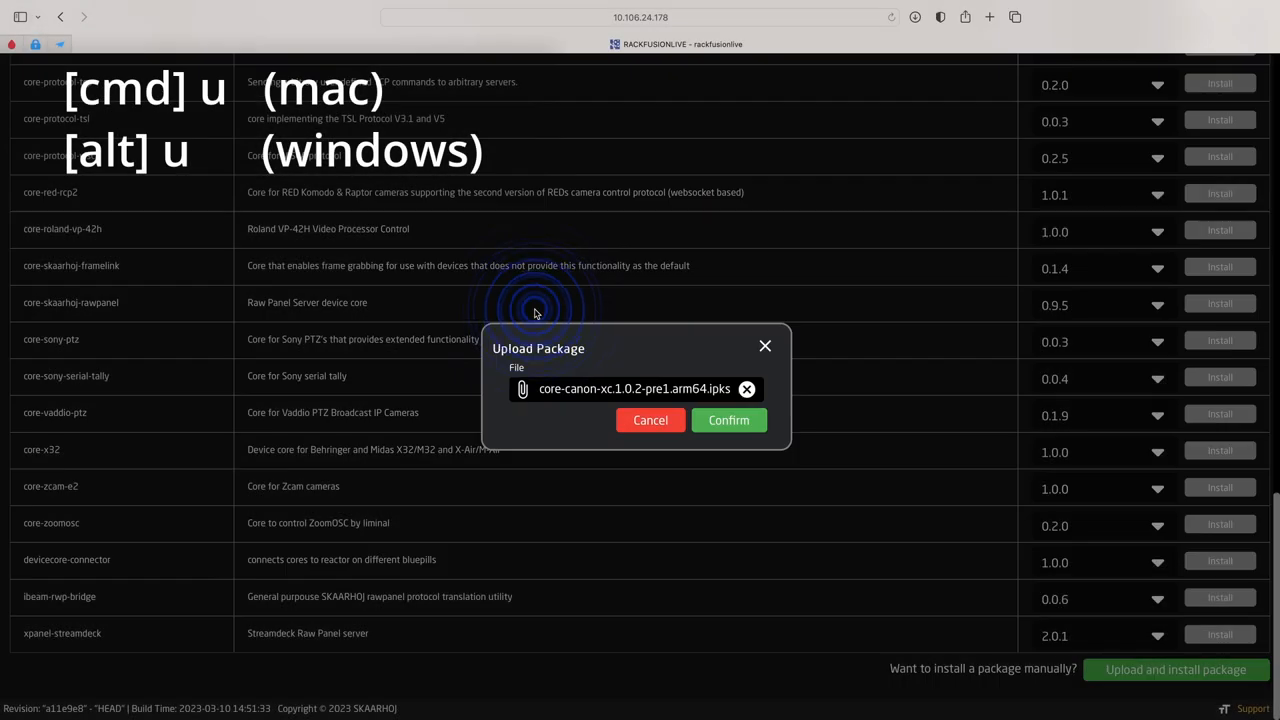
click(728, 420)
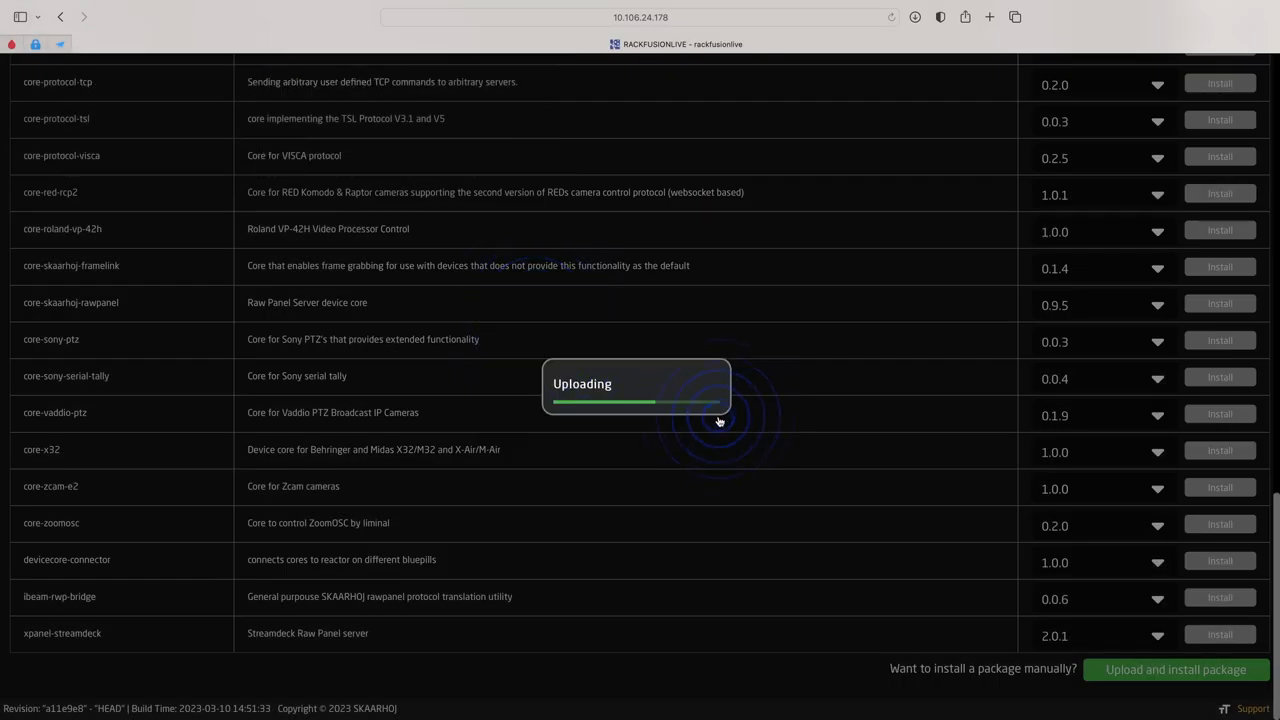